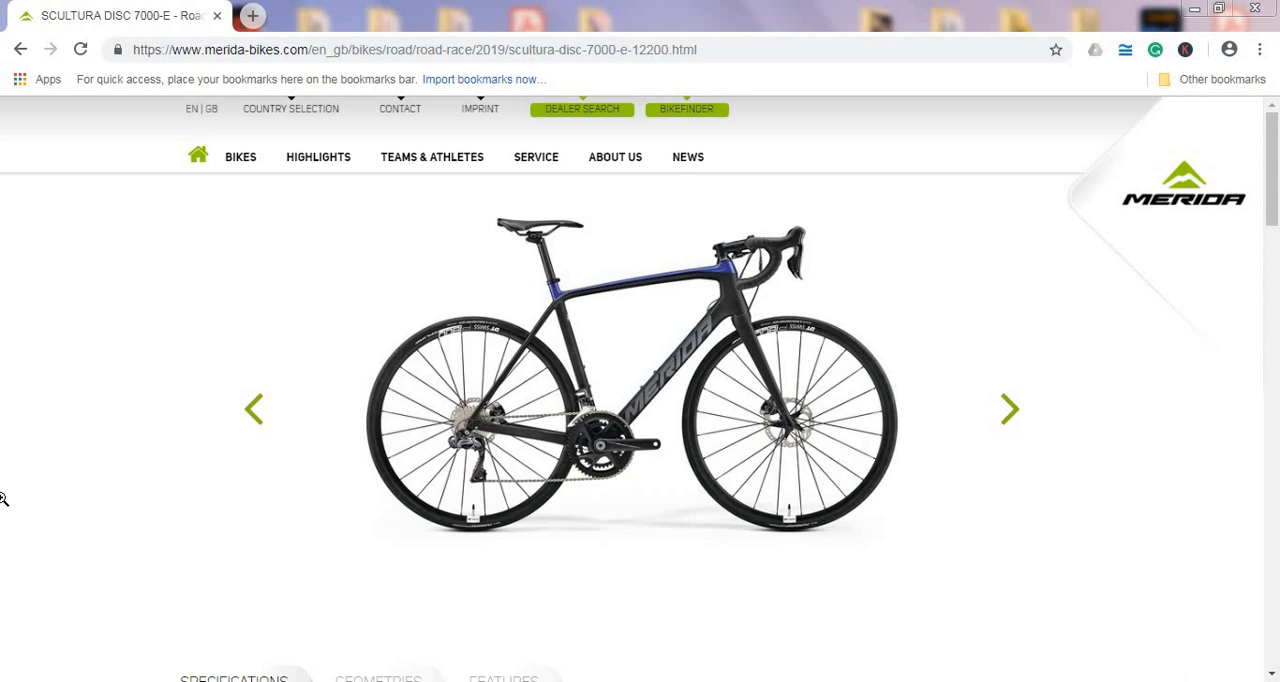
mouse_move(5, 452)
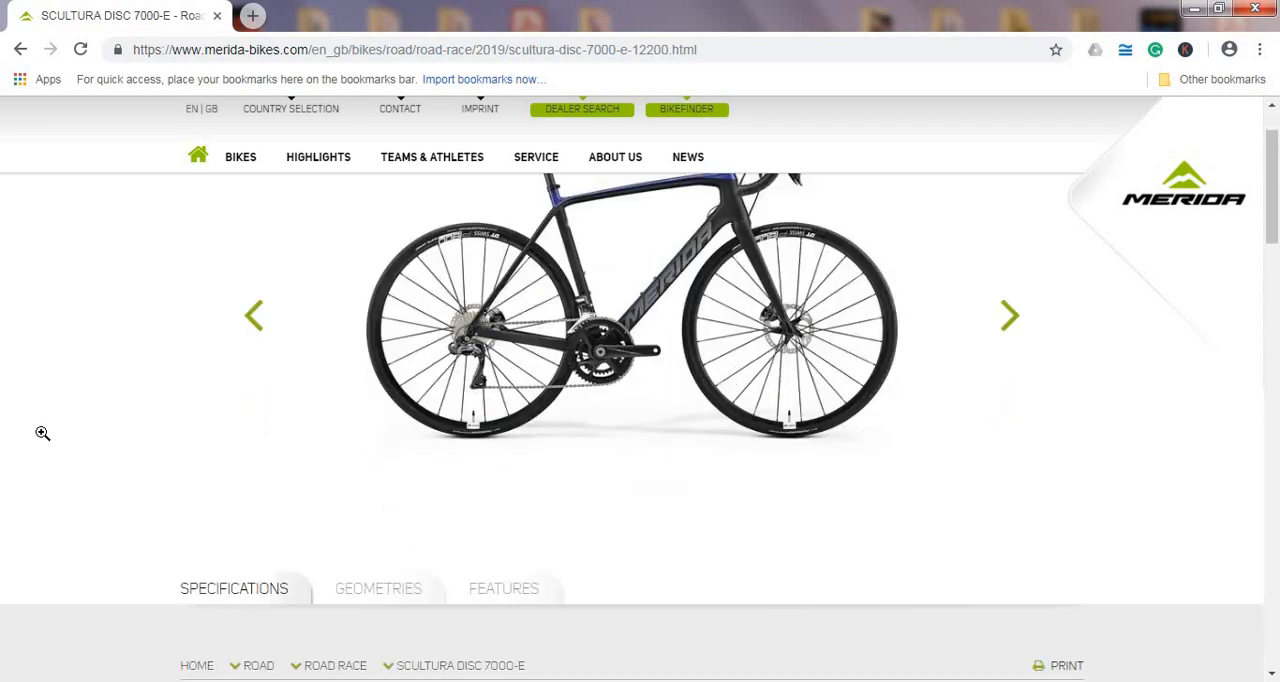
- Zoom in on the Scultura Disc 7000-E frame photo
scroll(down, 3)
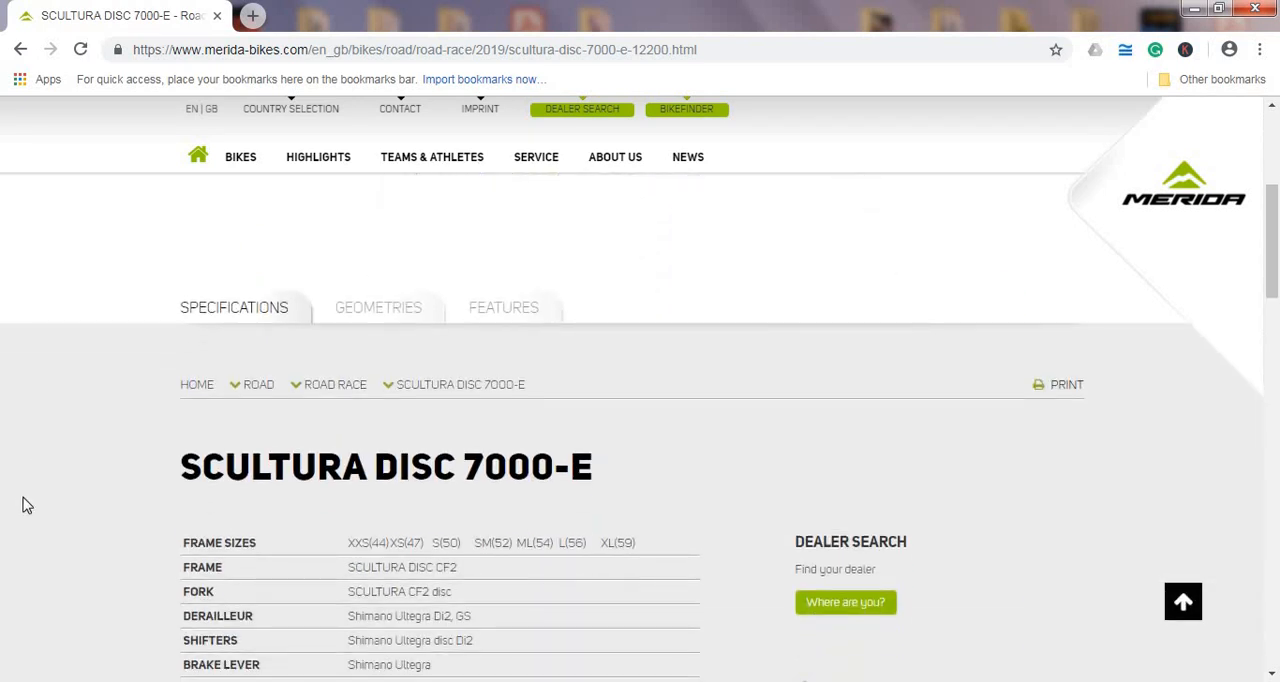
scroll(up, 3)
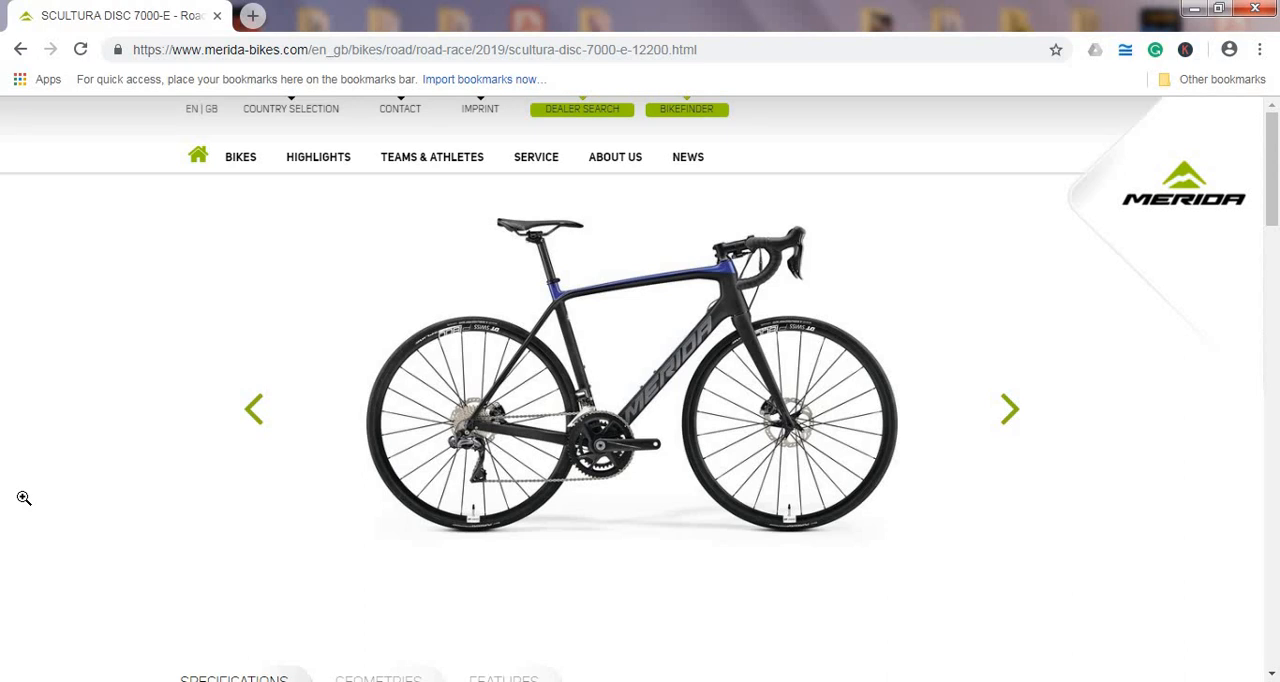
mouse_move(18, 488)
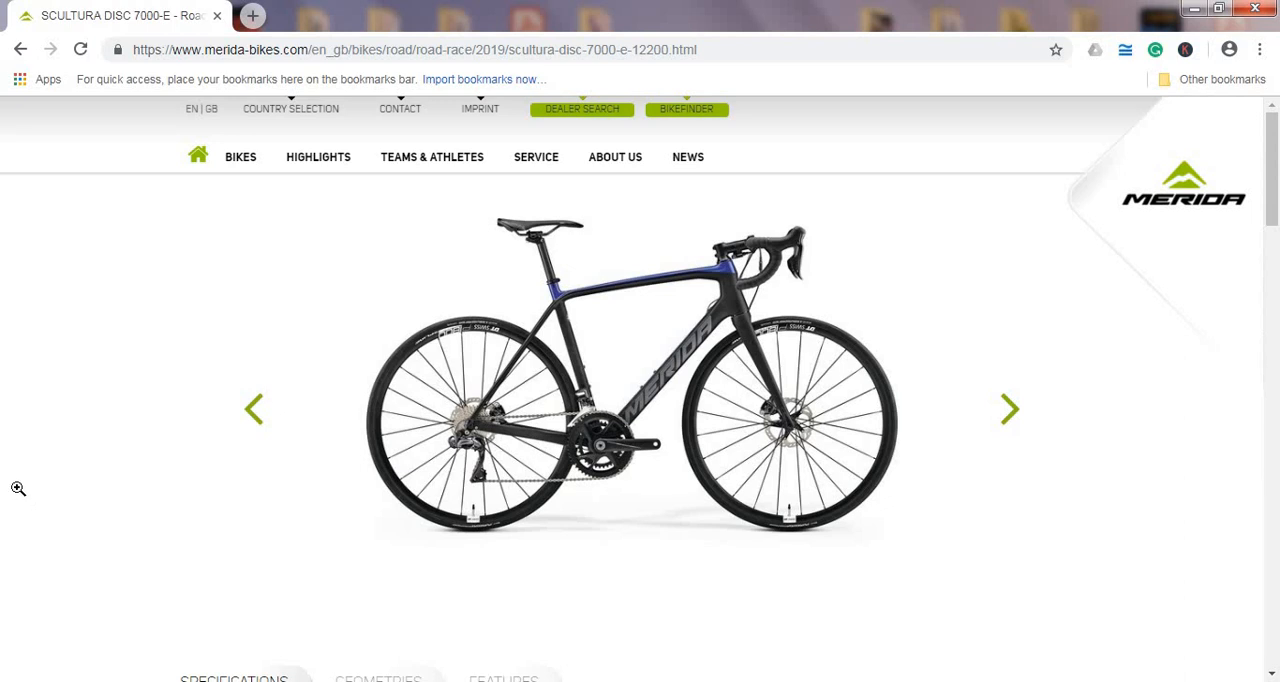
mouse_move(13, 428)
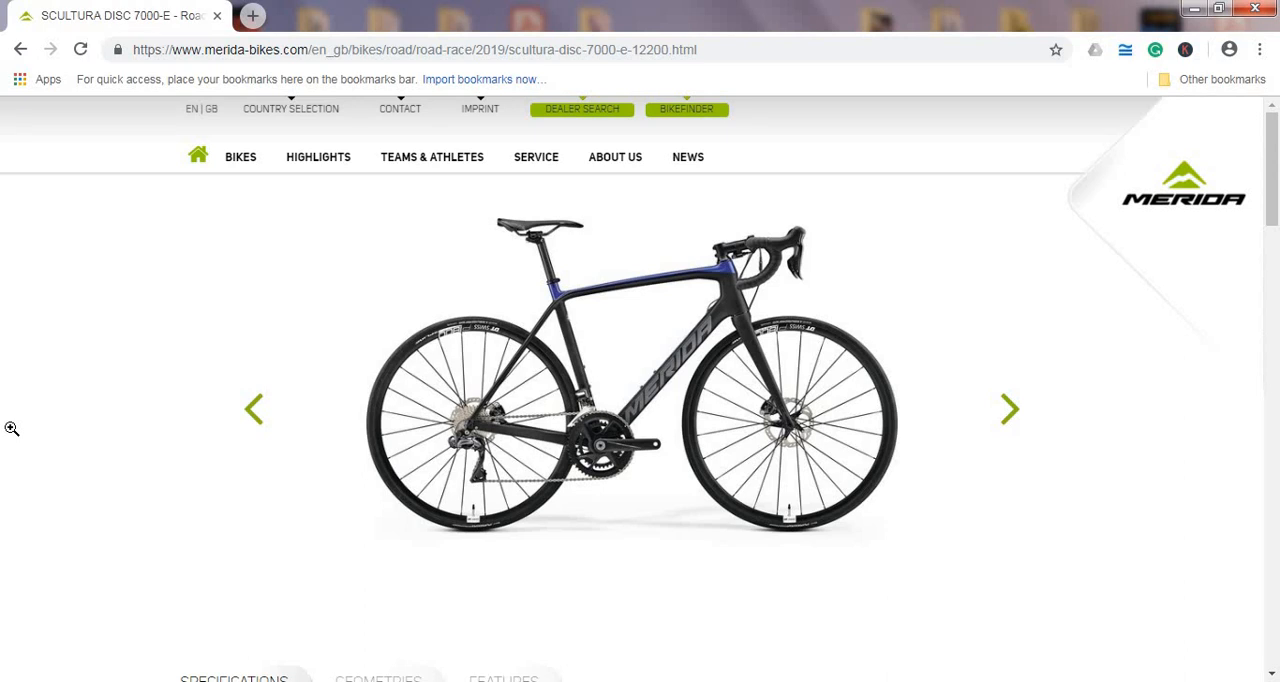
click(630, 380)
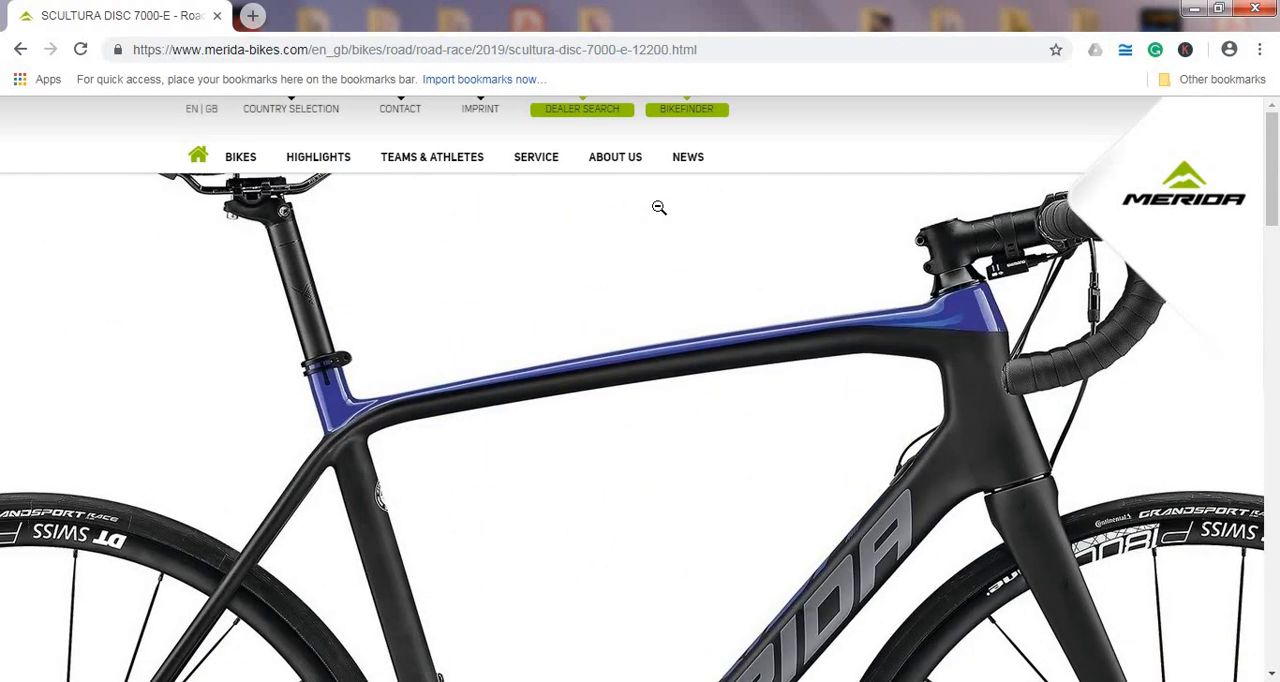
scroll(down, 3)
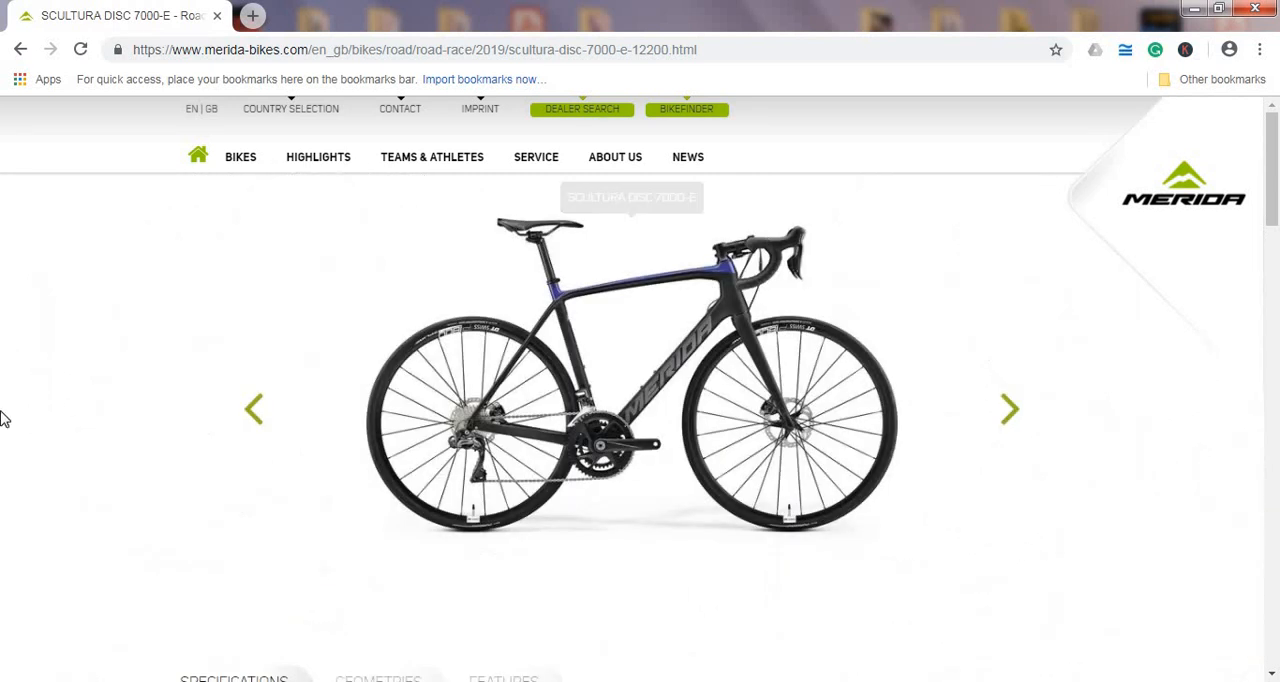
mouse_move(9, 425)
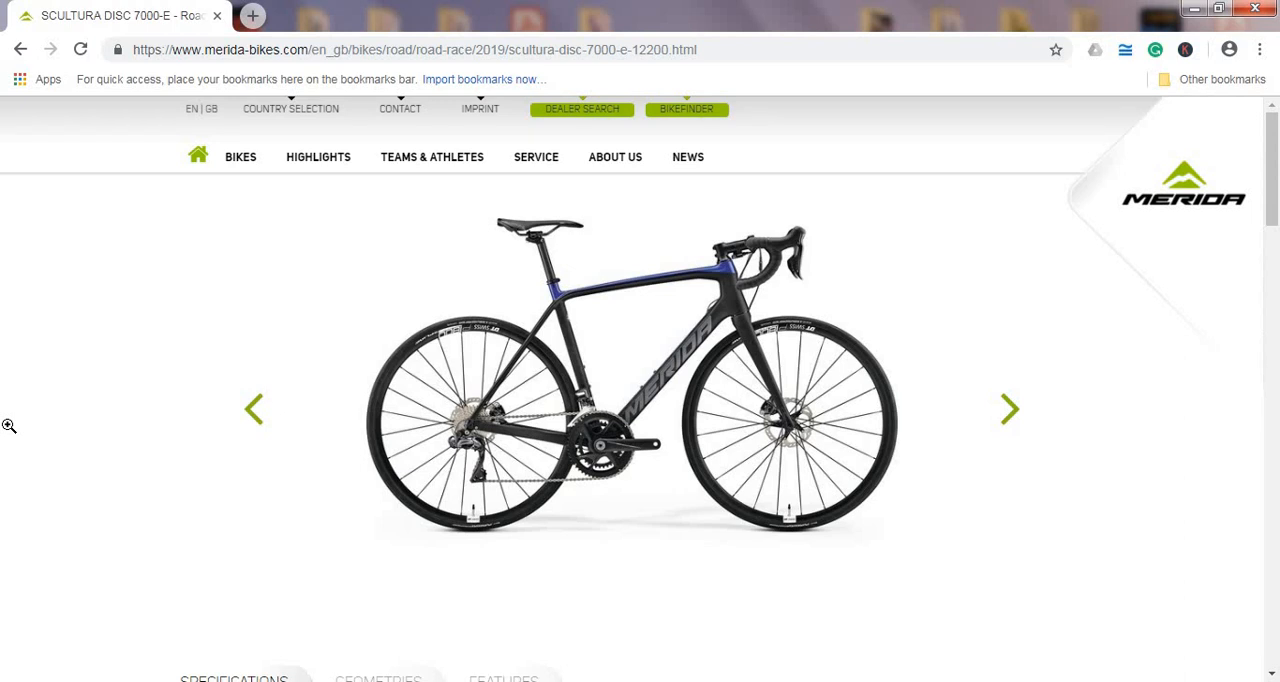
- Check the 8.31 kg weight and £3,250 price, then return to the spec table heading
scroll(down, 3)
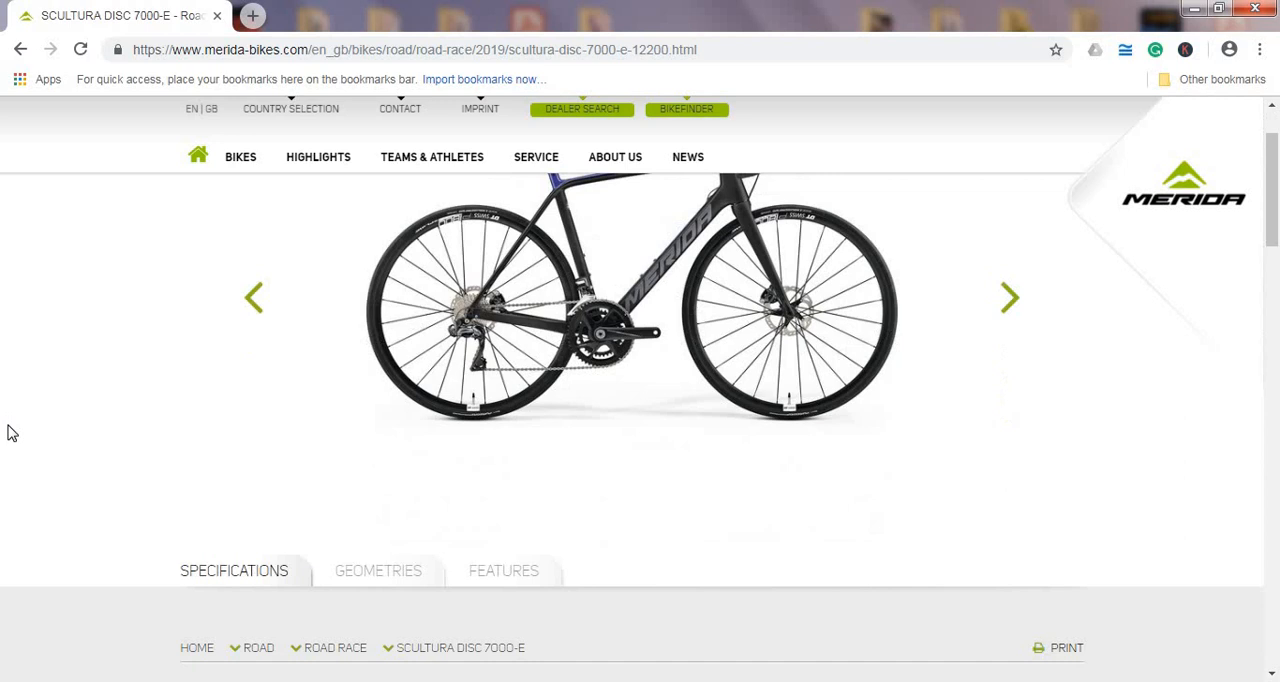
scroll(down, 3)
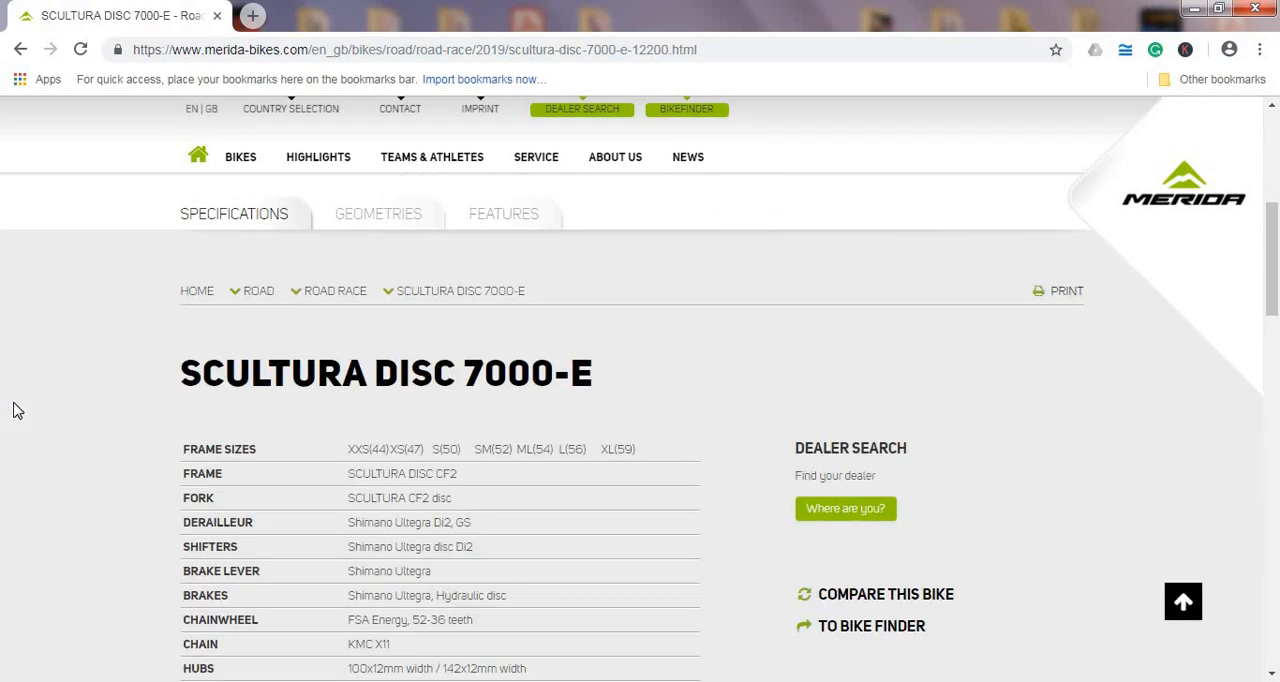
scroll(down, 3)
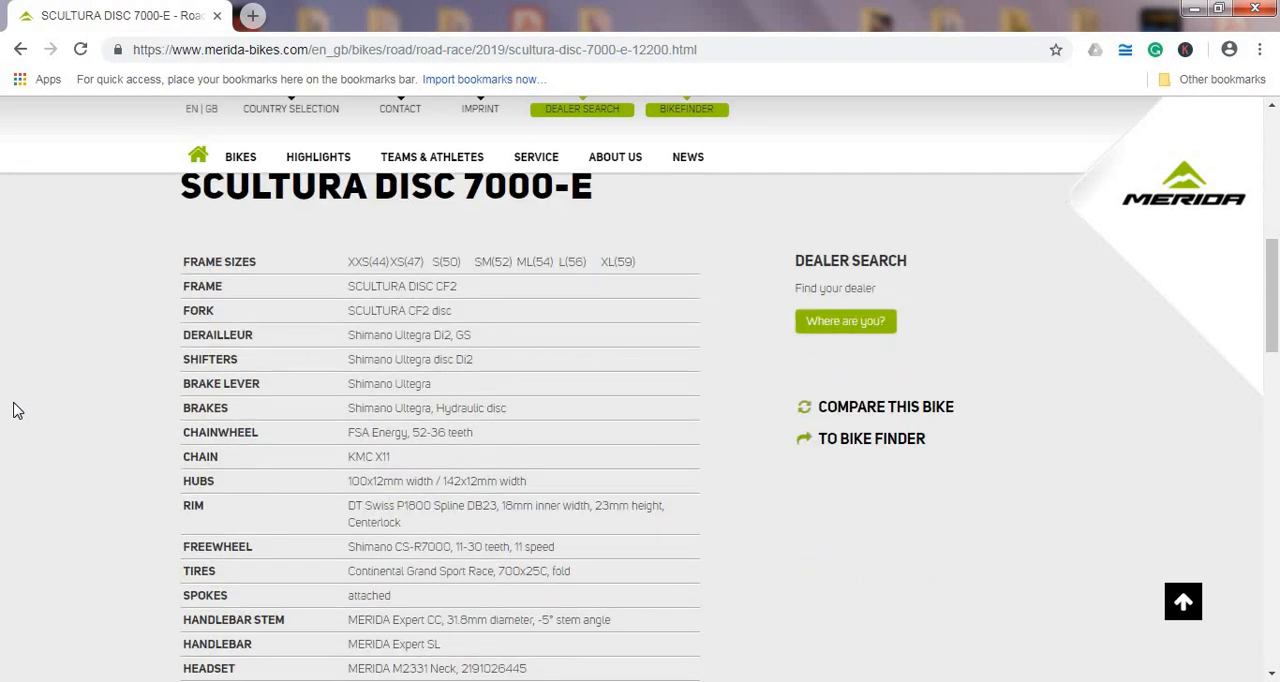
scroll(down, 3)
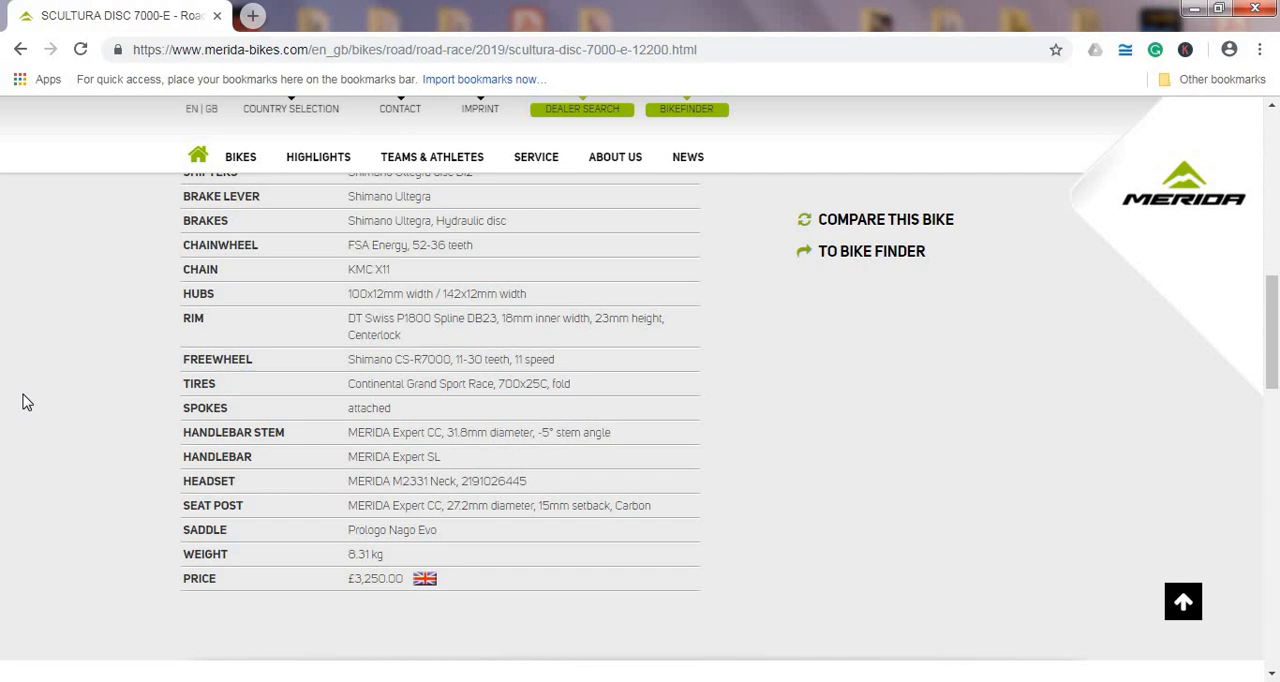
mouse_move(51, 402)
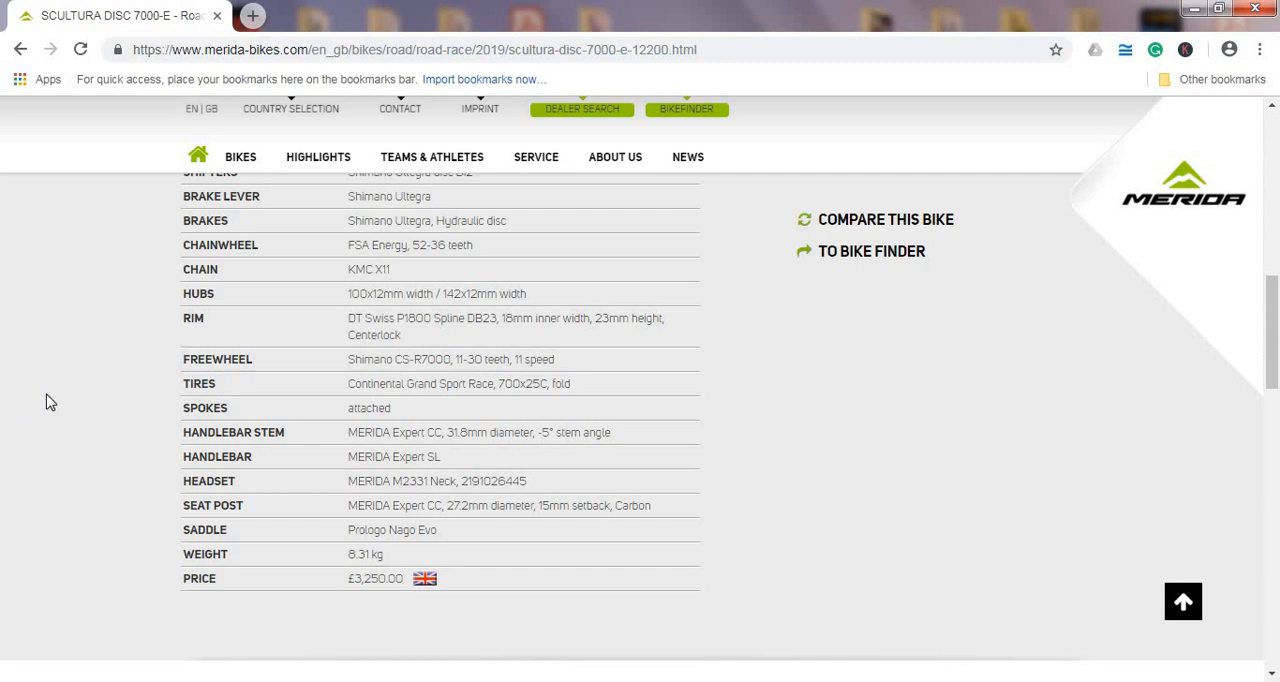
mouse_move(26, 397)
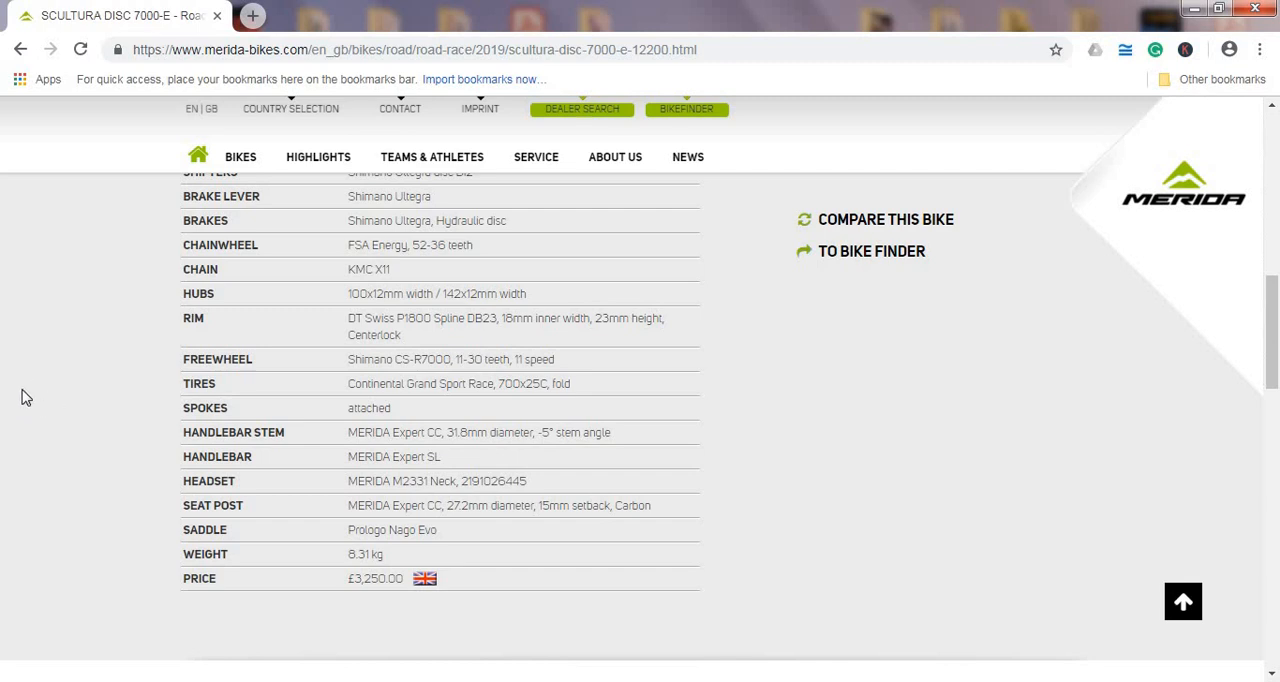
scroll(up, 3)
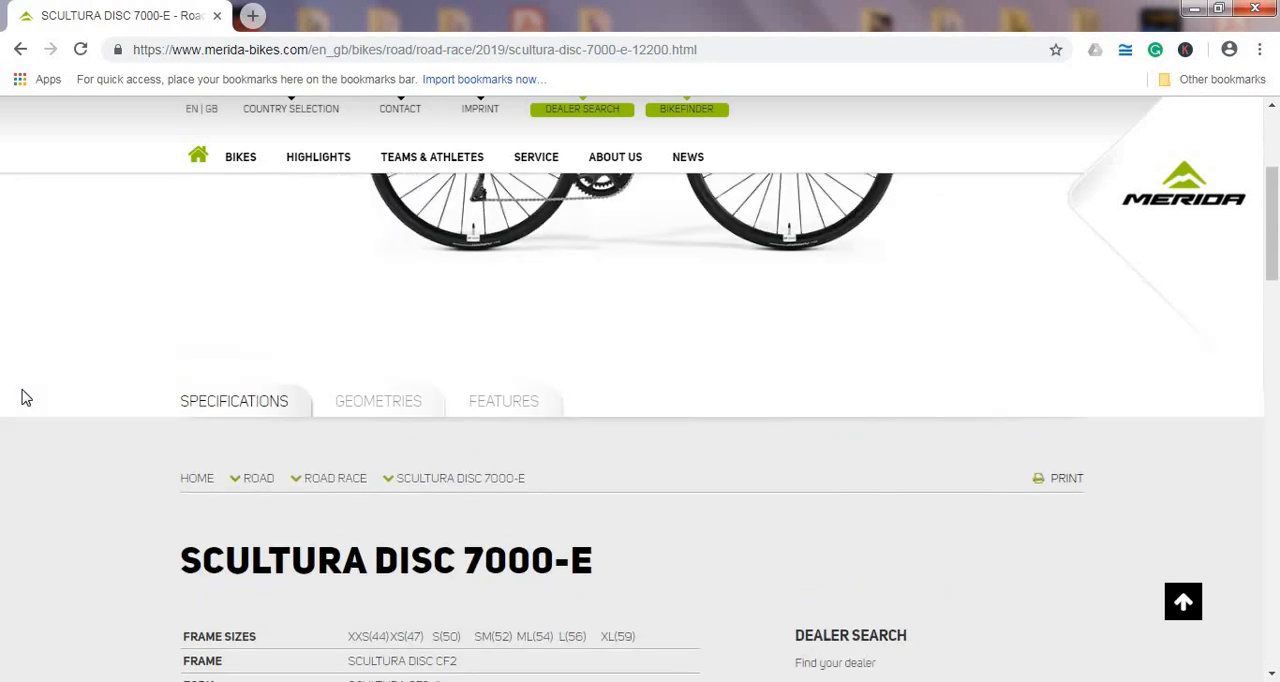
scroll(up, 3)
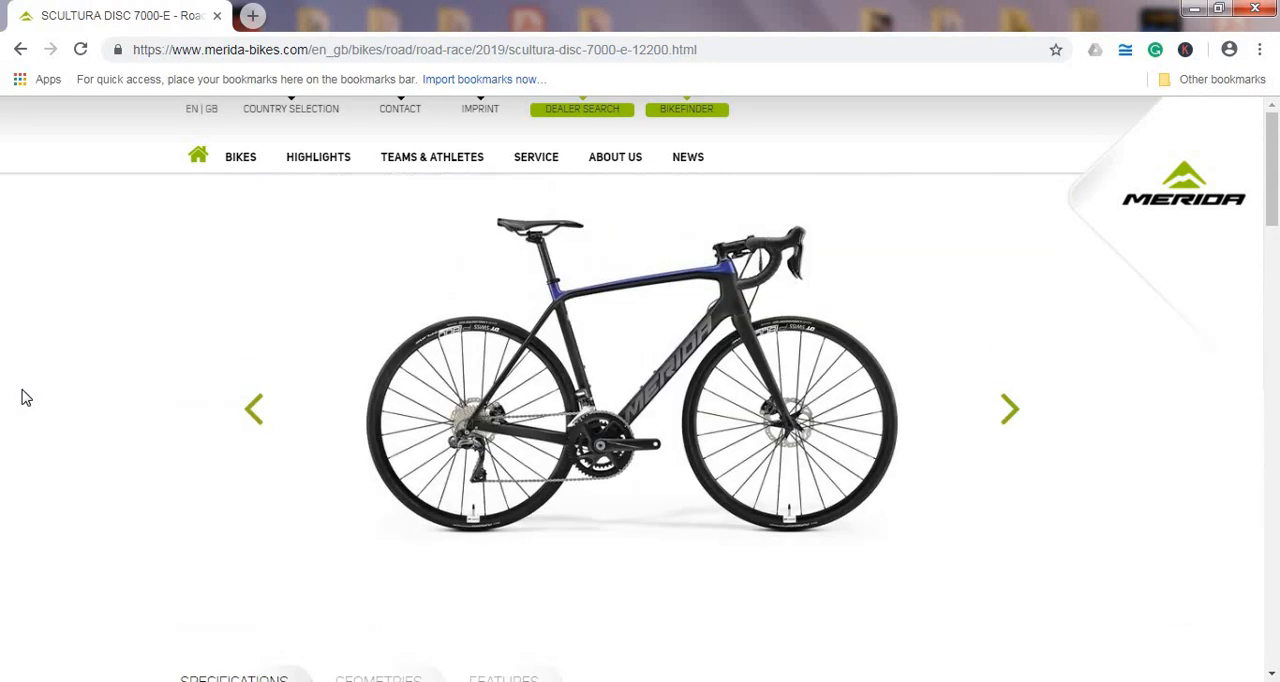
scroll(down, 3)
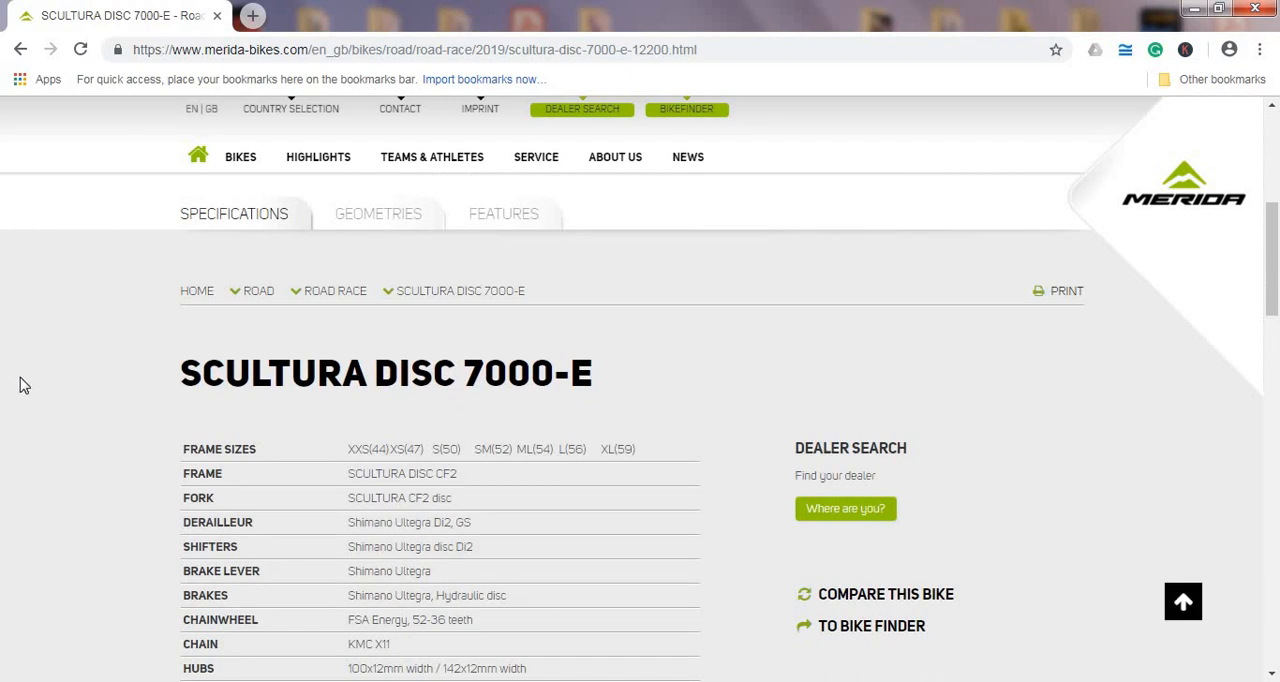
- Look over the specification table again, from frame sizes to headset, down to price and weight
scroll(down, 3)
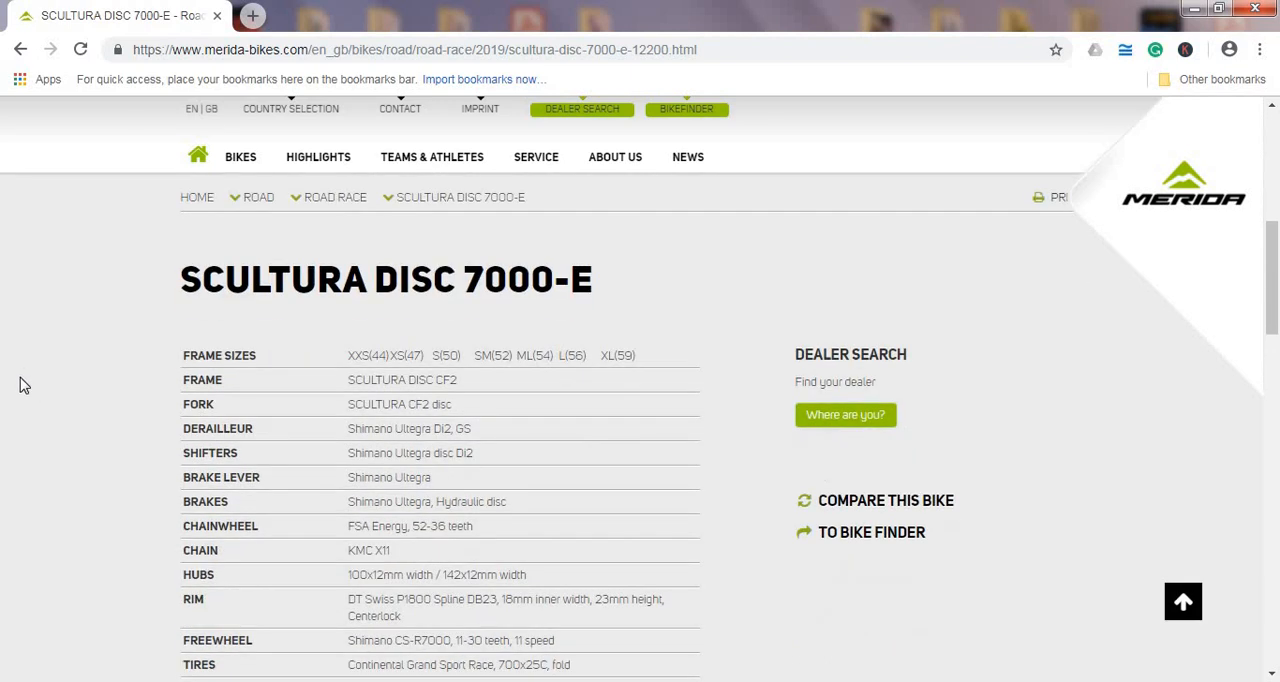
scroll(down, 3)
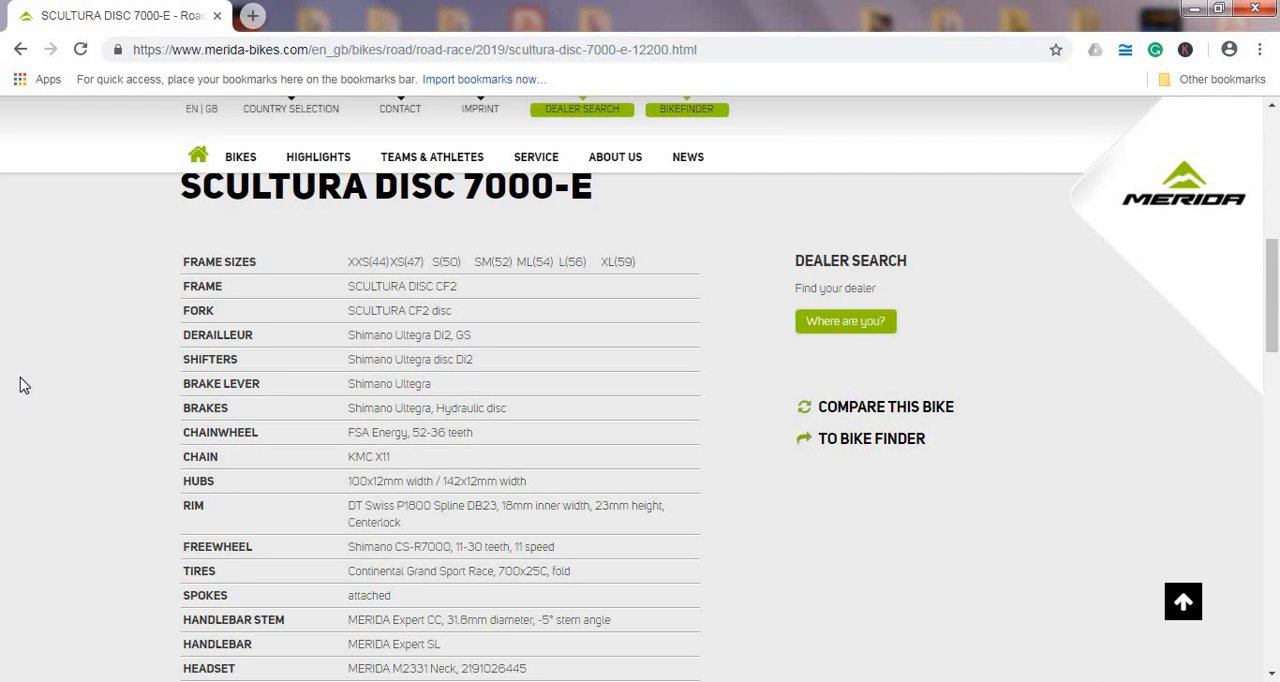
scroll(down, 3)
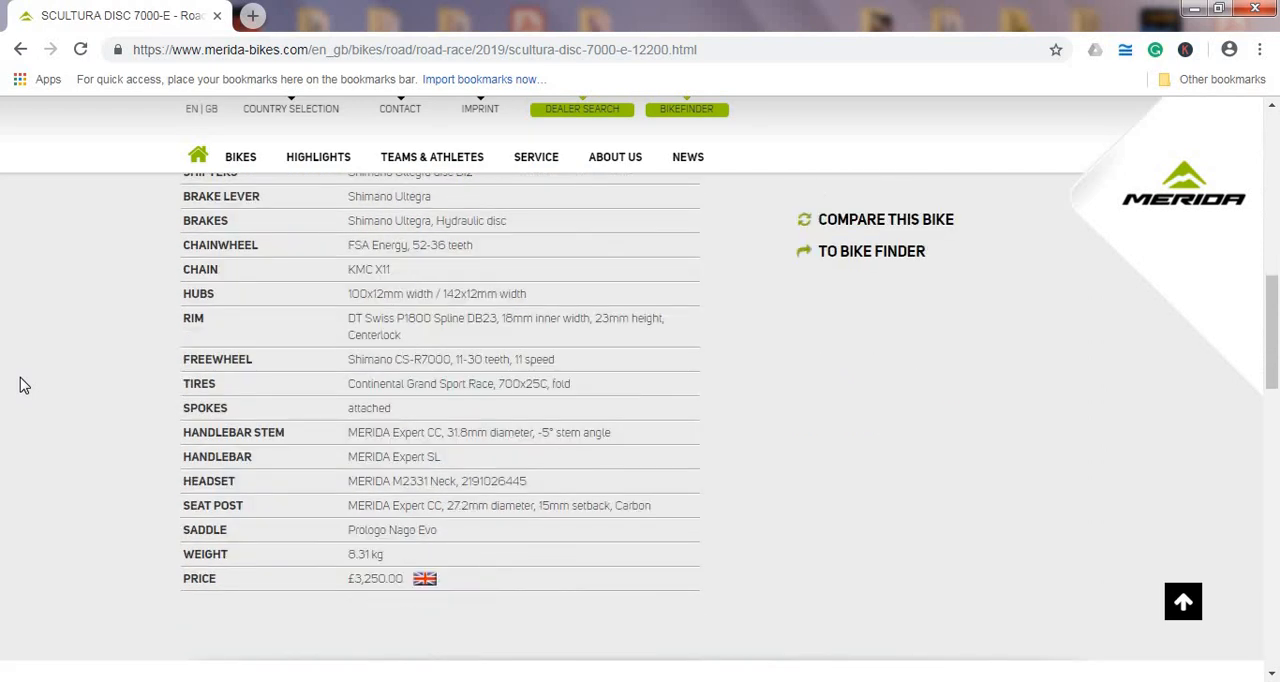
scroll(up, 3)
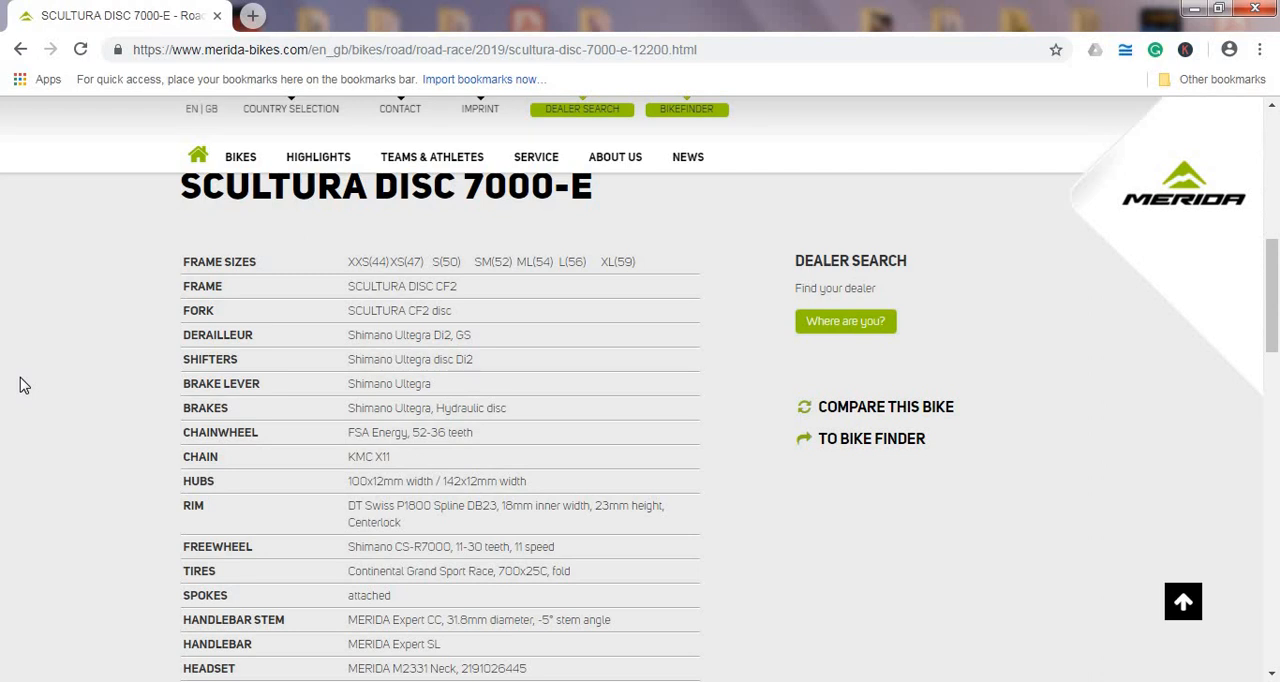
scroll(up, 3)
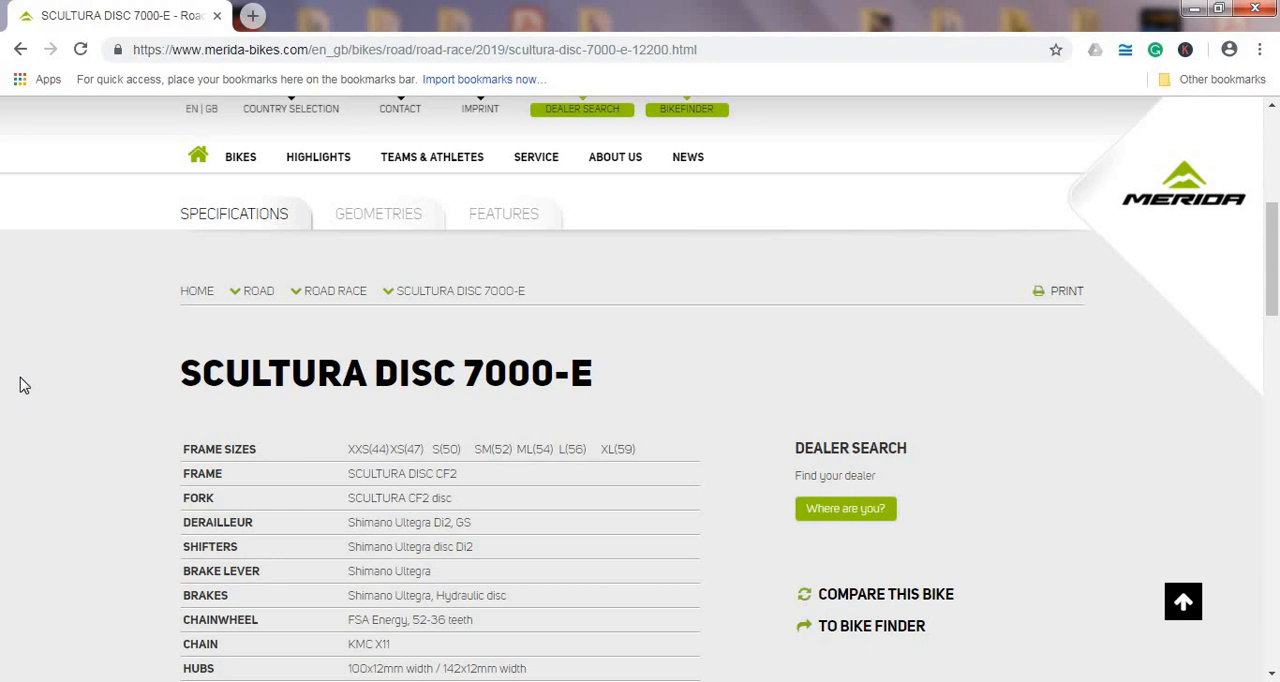
scroll(down, 3)
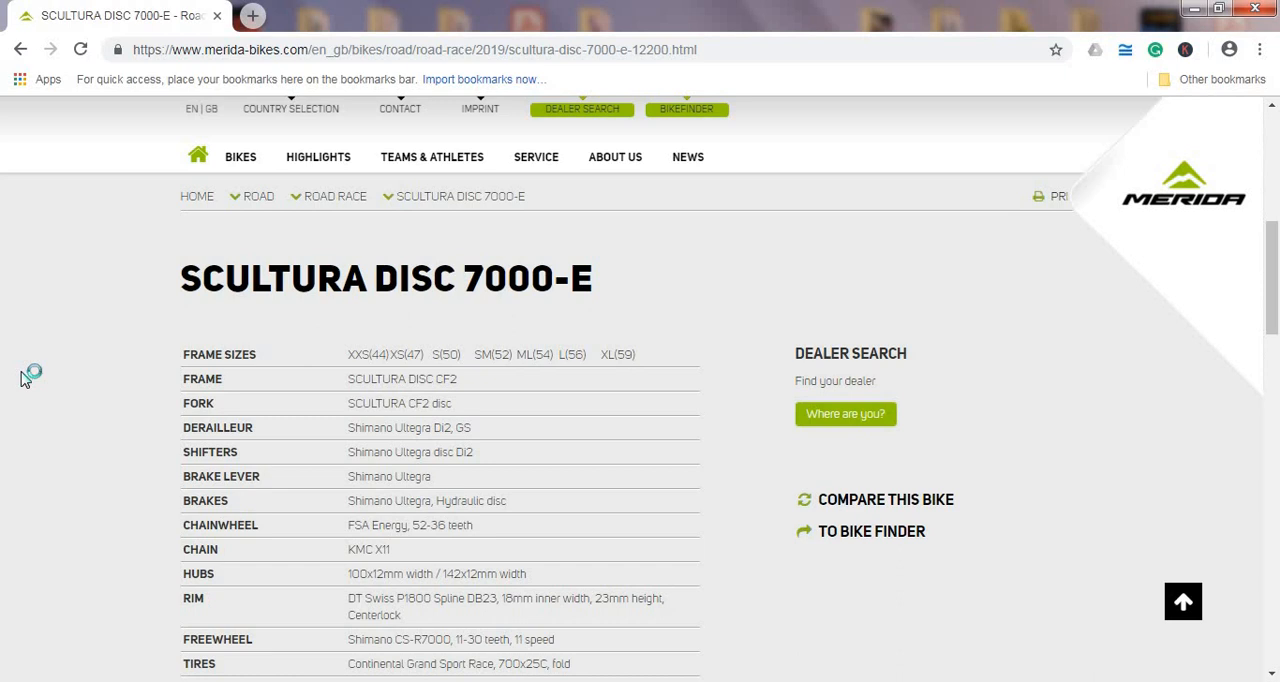
scroll(down, 3)
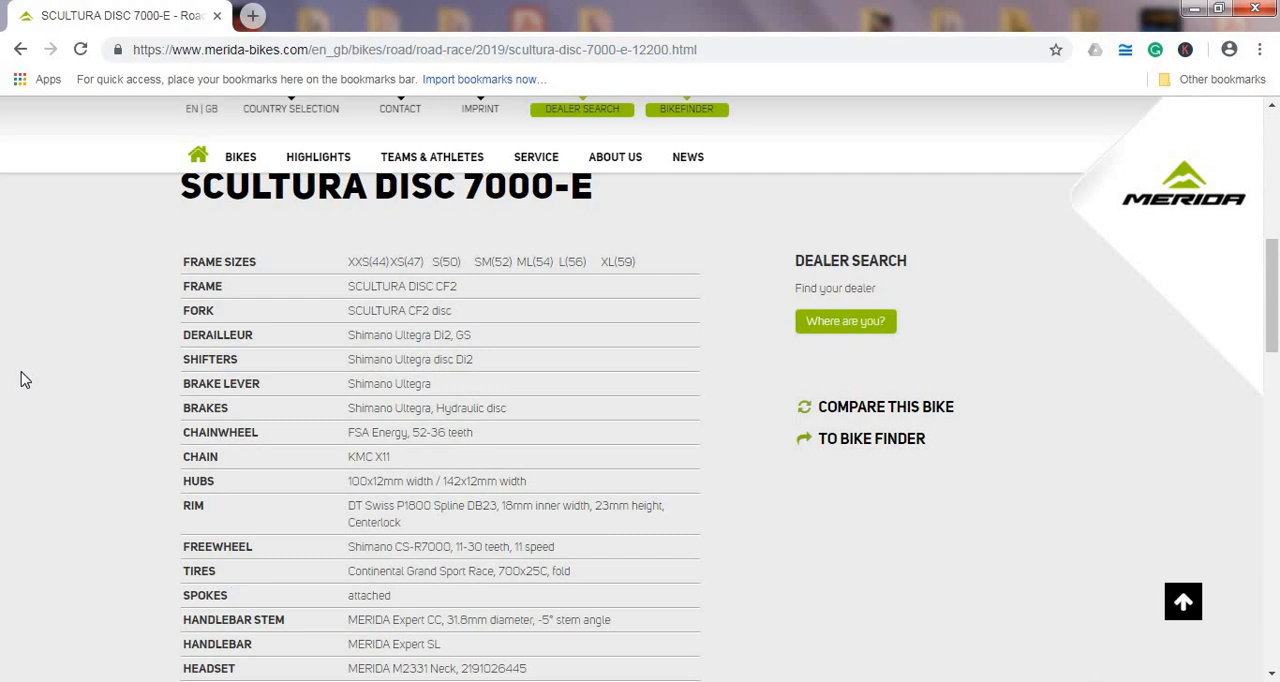
scroll(down, 3)
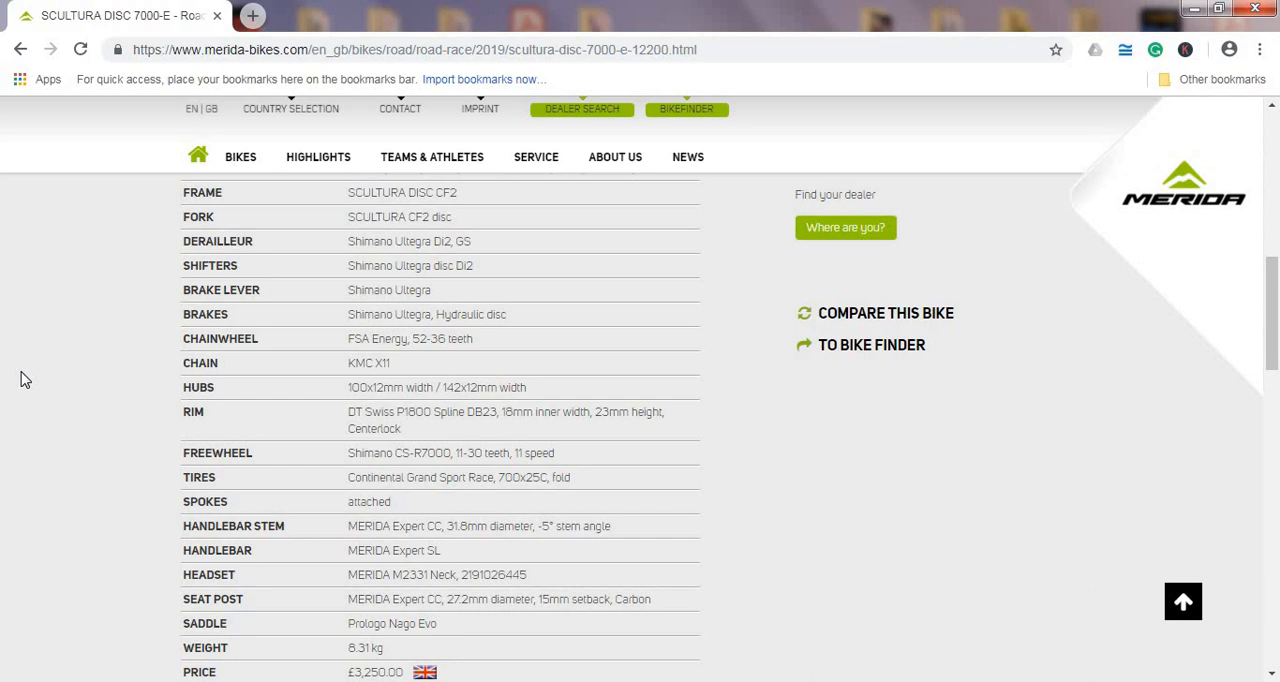
mouse_move(82, 367)
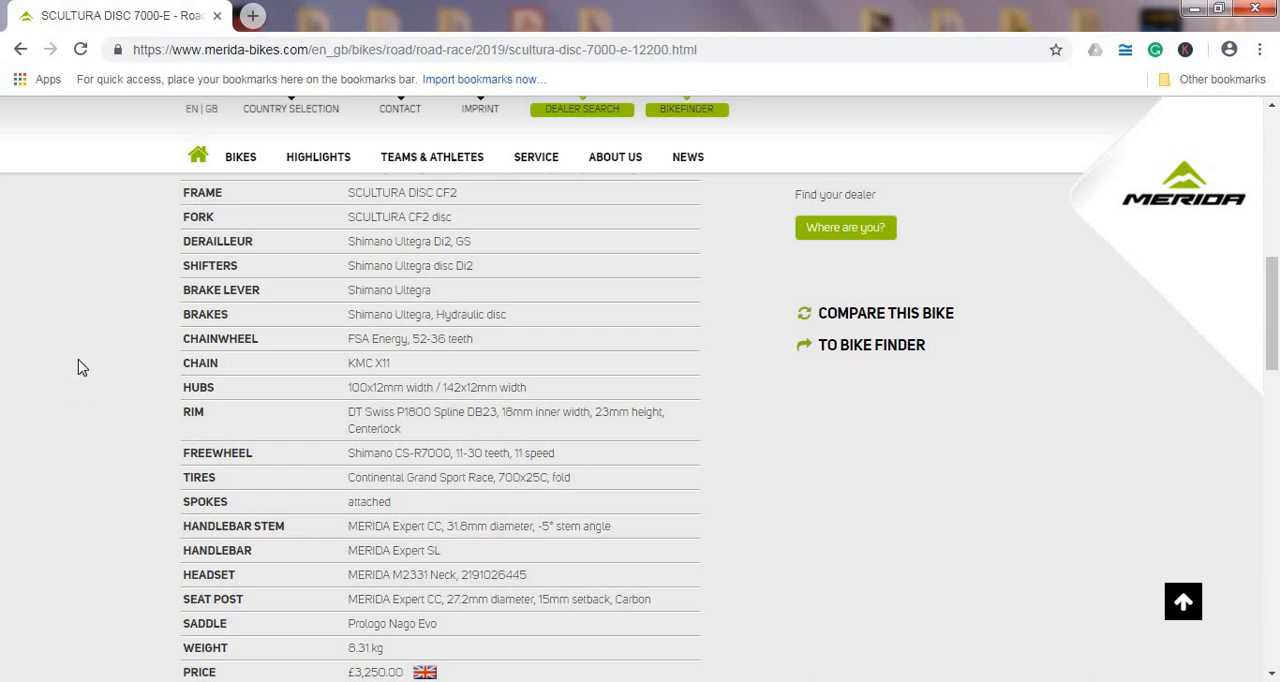
- Return from the £3,250.00 price row to the product photo at the top
scroll(up, 3)
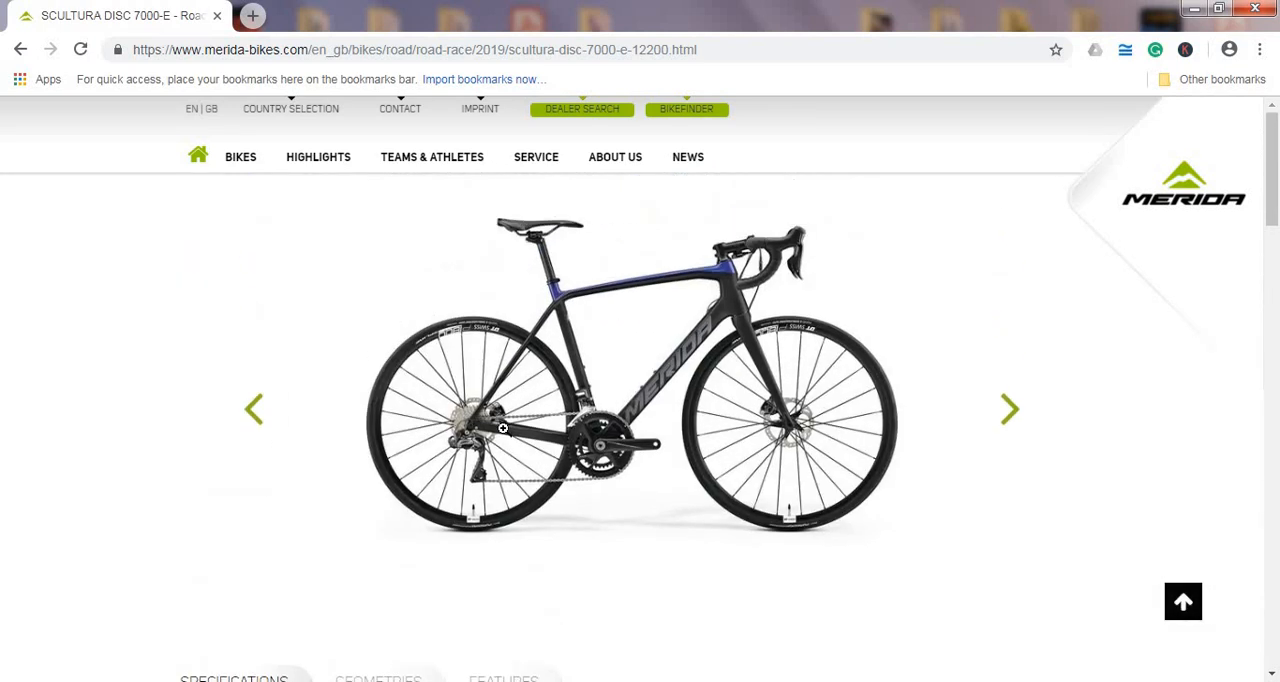
- Zoom into the crankset and front disc brake, then return to the specifications table
click(503, 428)
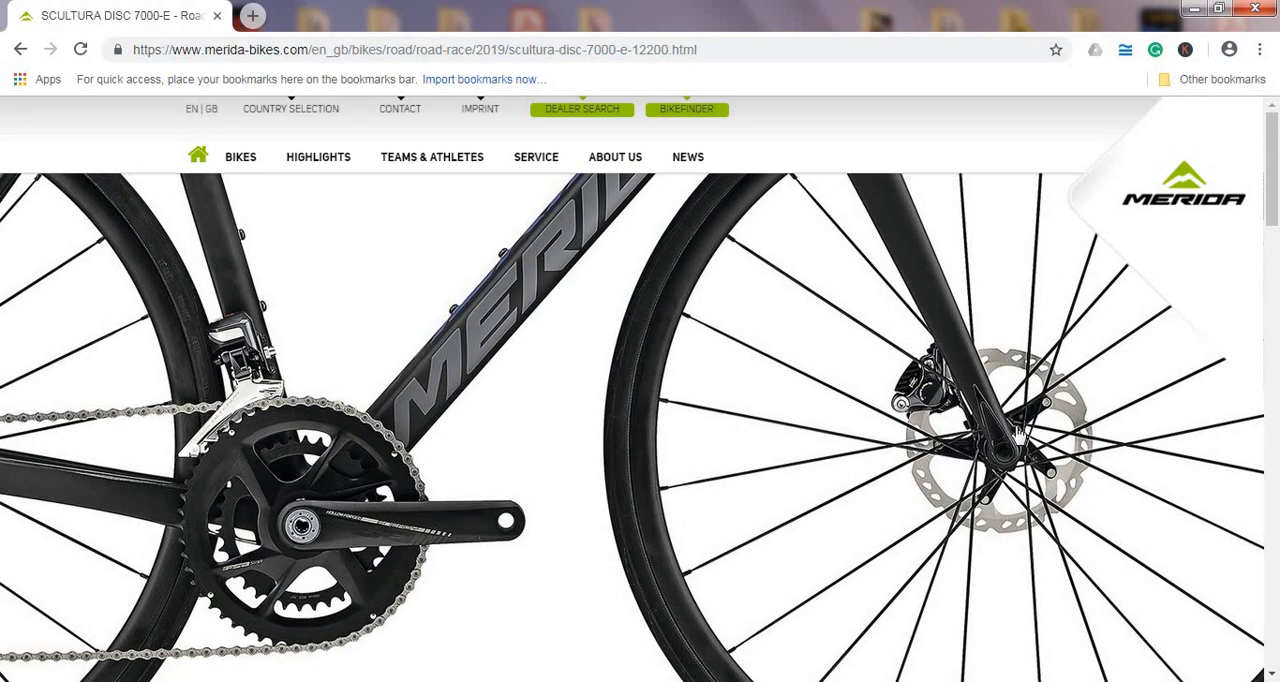
scroll(down, 3)
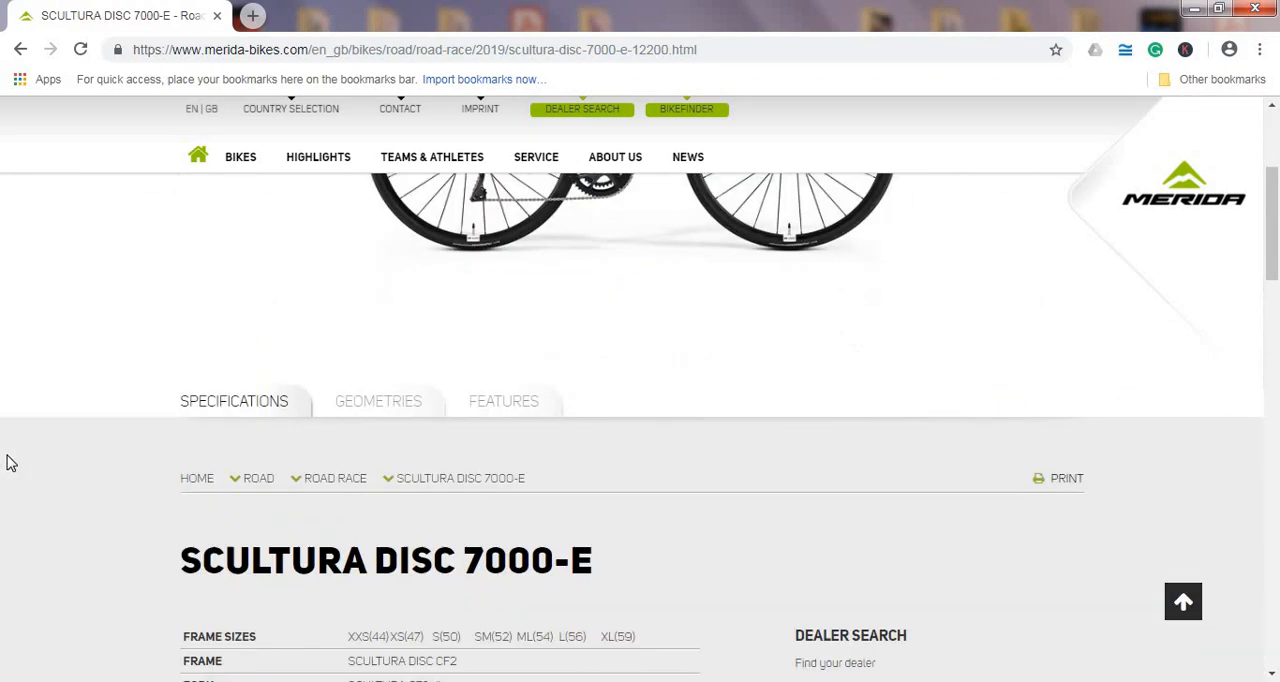
scroll(down, 3)
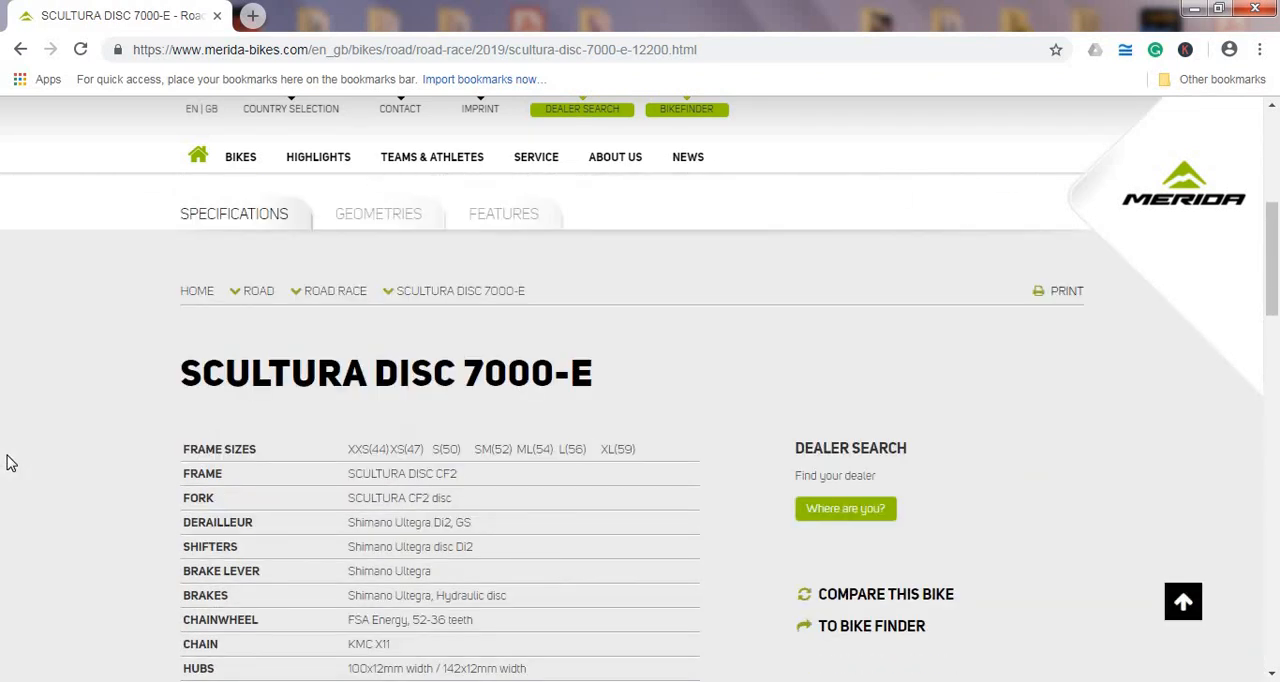
- Show the Weight rows through to the £3,250.00 price at the table's end
scroll(down, 3)
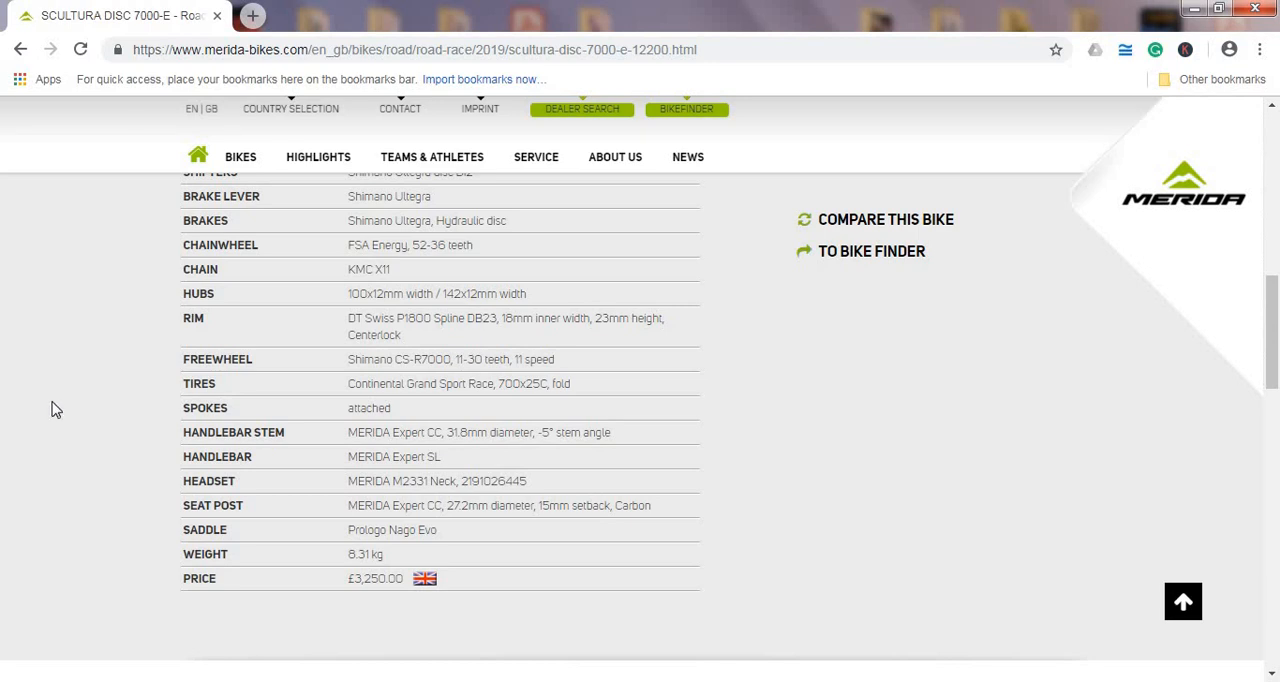
mouse_move(71, 420)
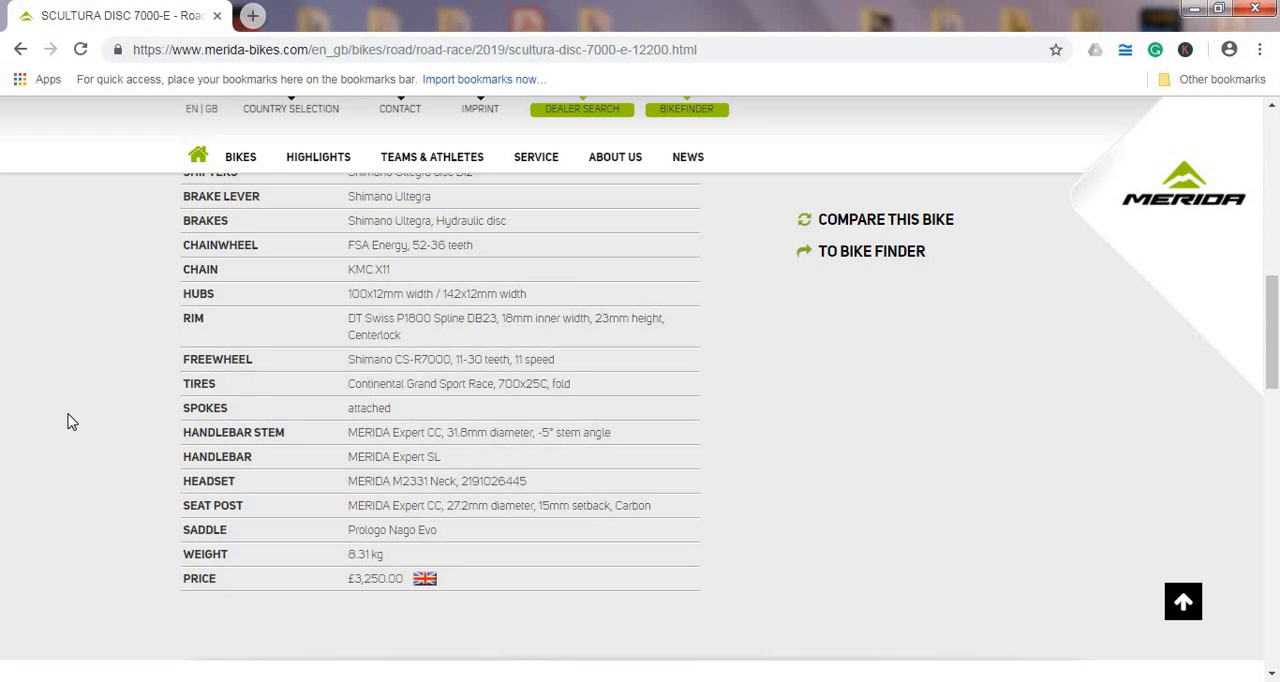
- Move past the Price row to reveal the Road Race section below
scroll(down, 3)
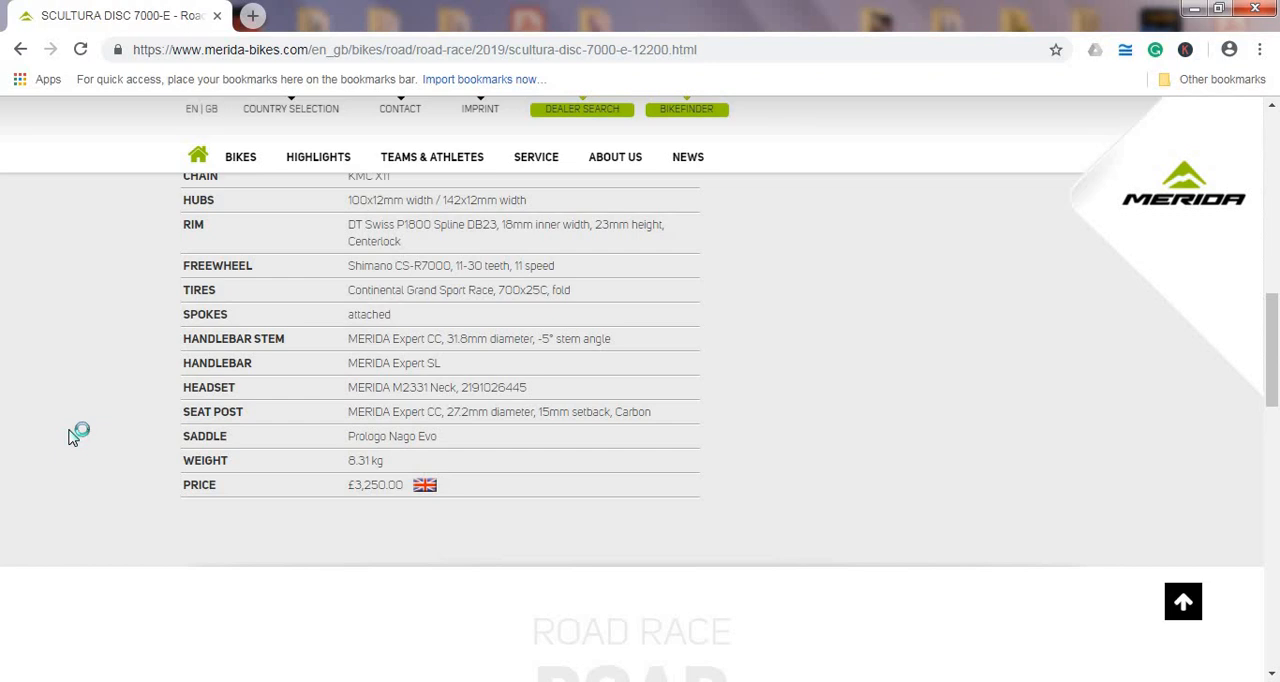
mouse_move(73, 437)
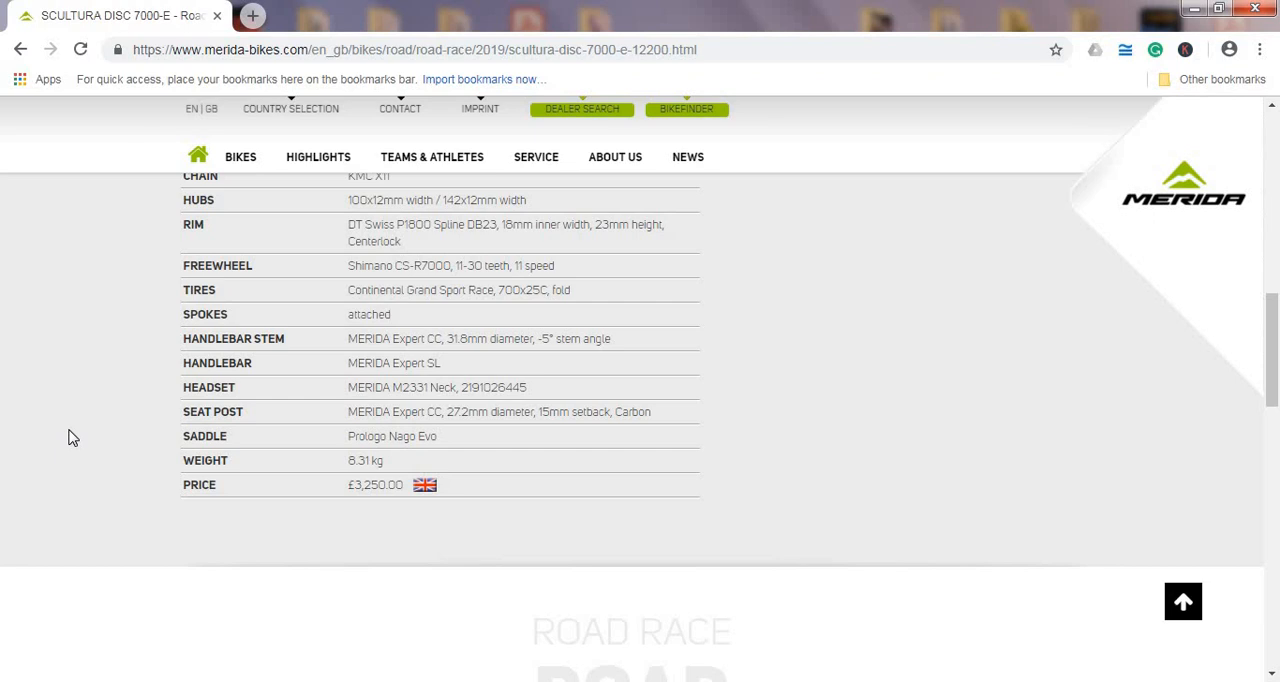
- Magnify the bike photo and inspect the blue top tube, drivetrain and front disc brake
scroll(up, 3)
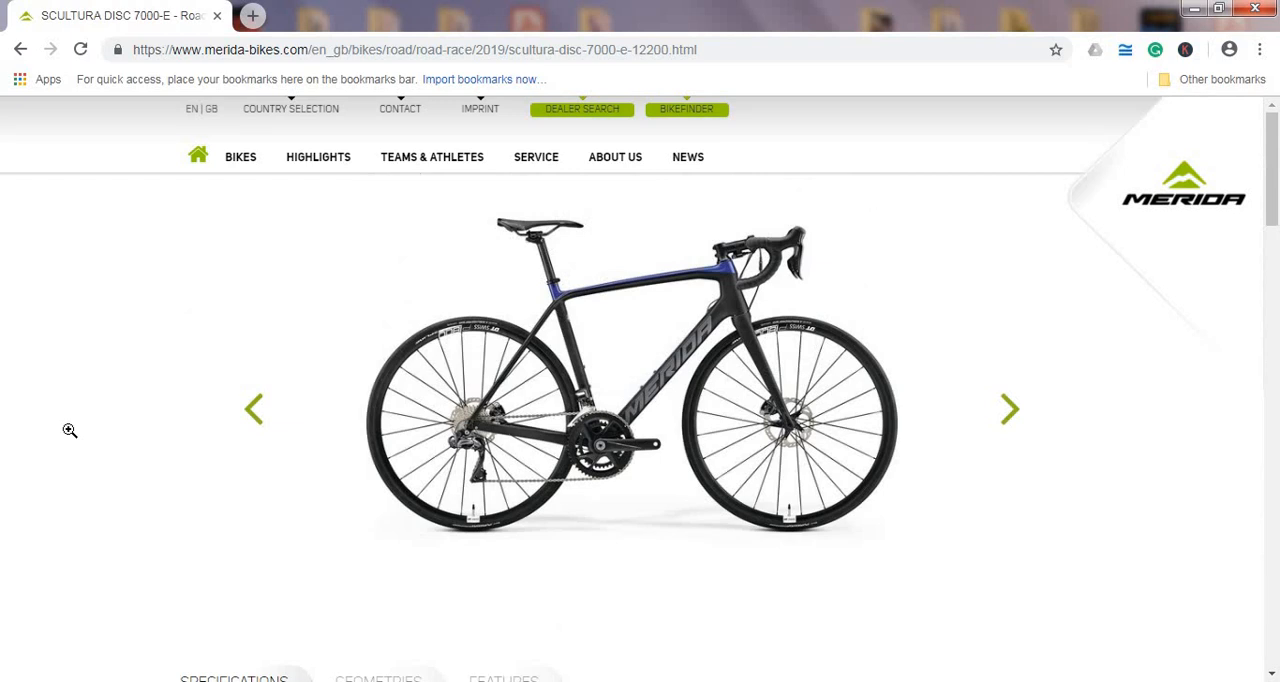
mouse_move(566, 305)
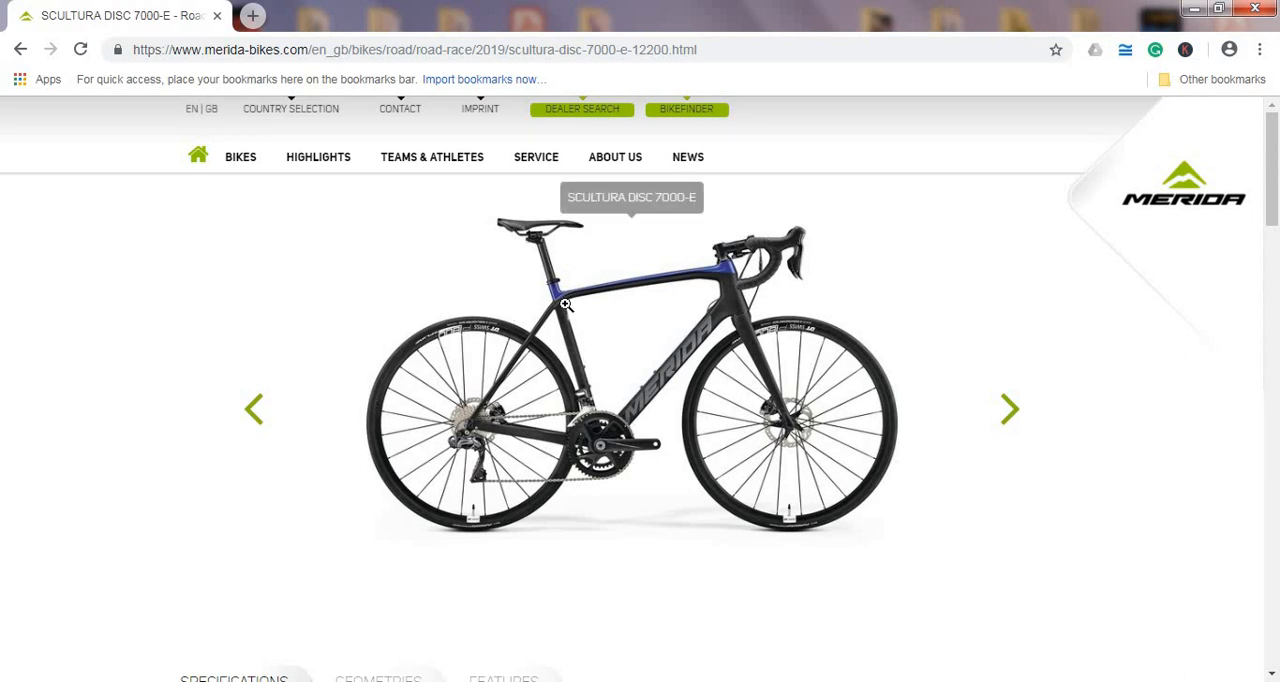
click(565, 305)
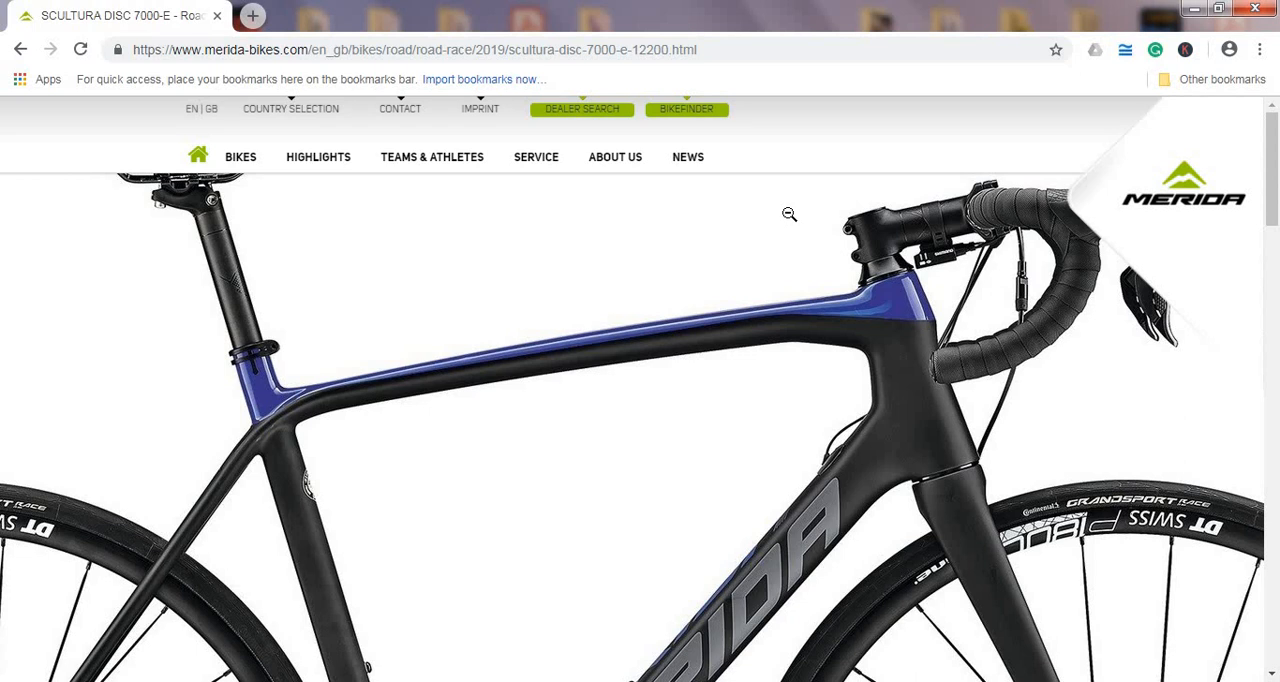
scroll(down, 3)
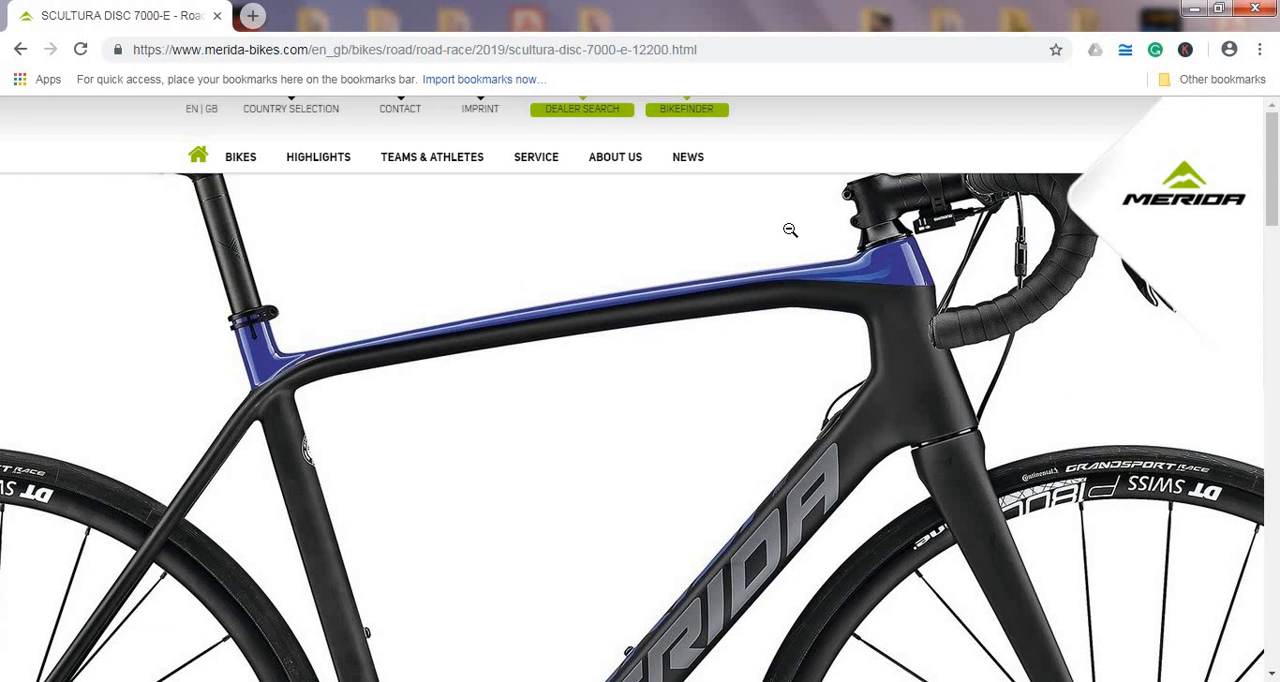
scroll(down, 3)
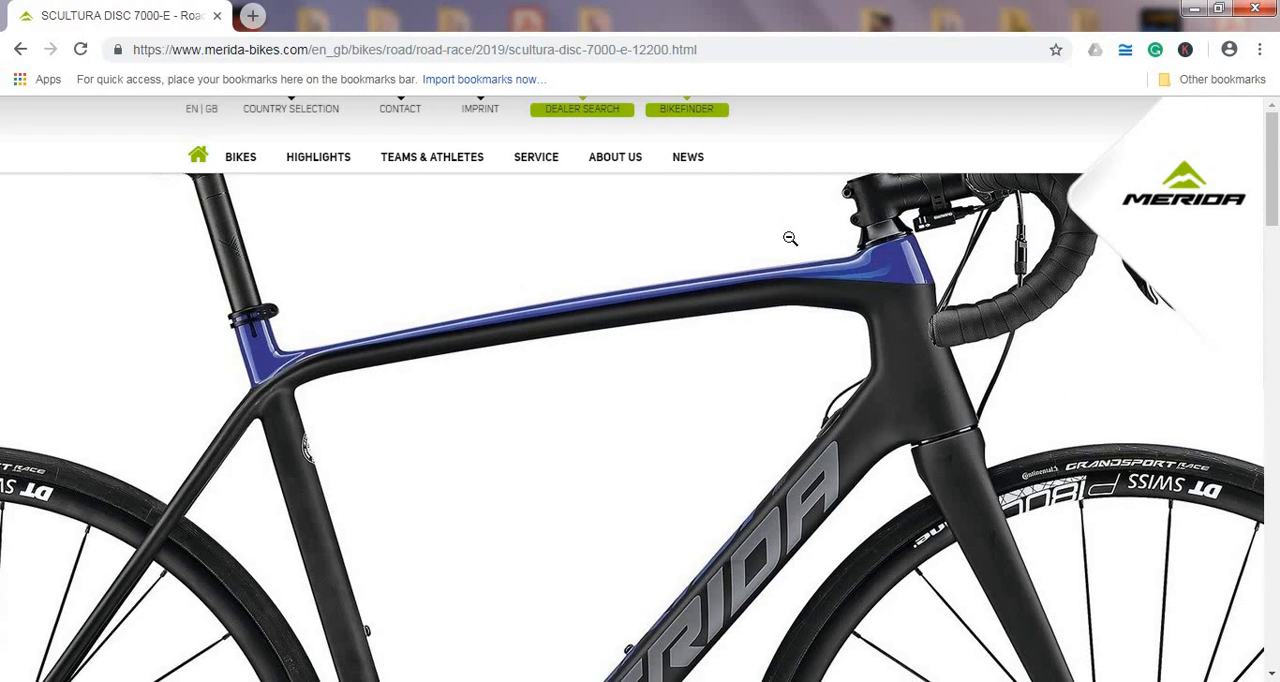
scroll(down, 3)
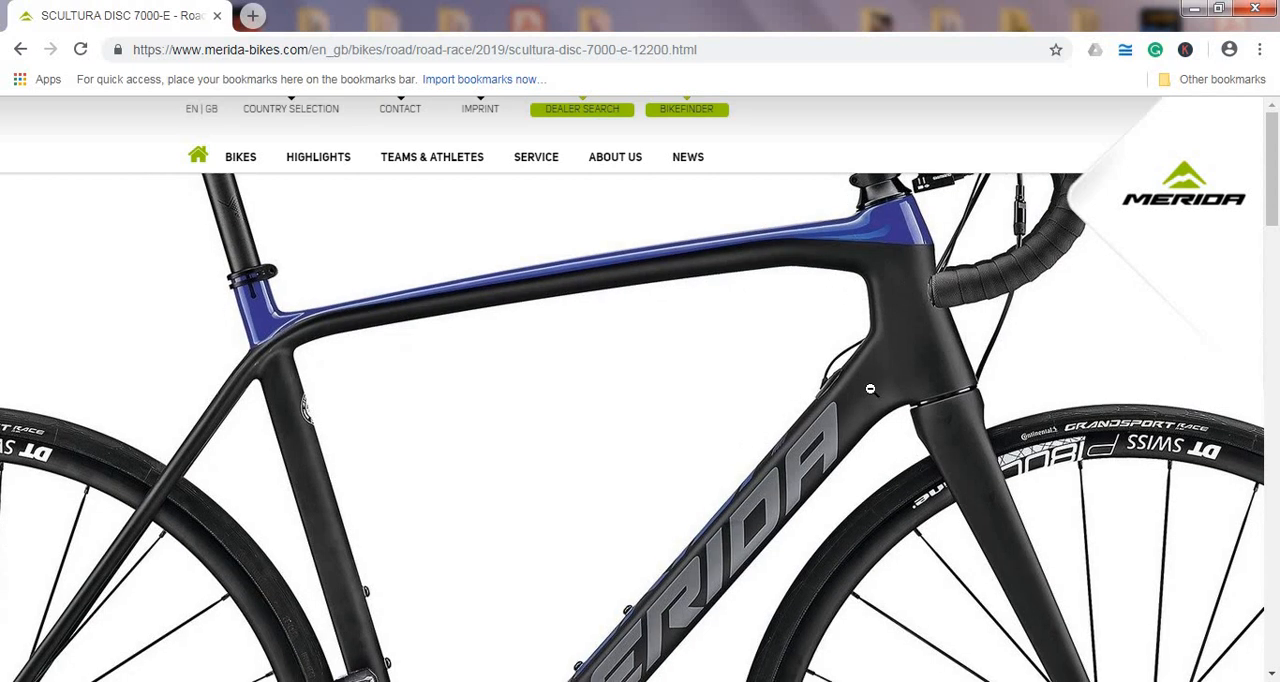
scroll(down, 3)
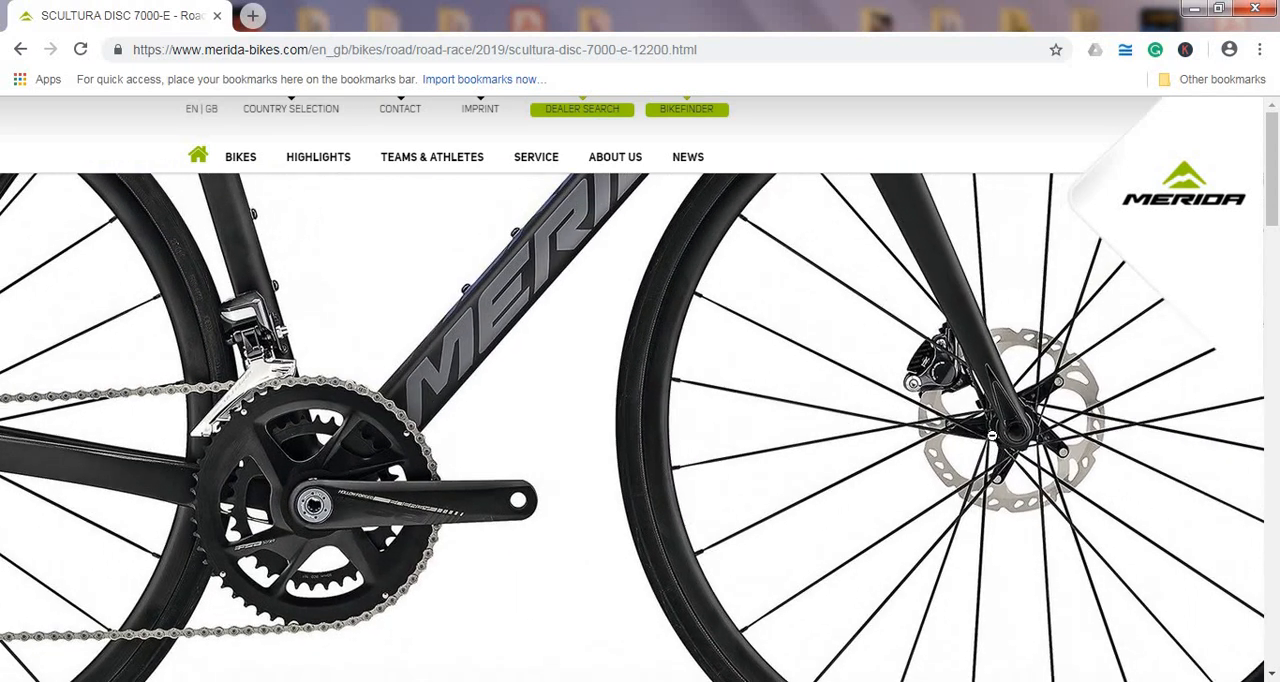
scroll(down, 3)
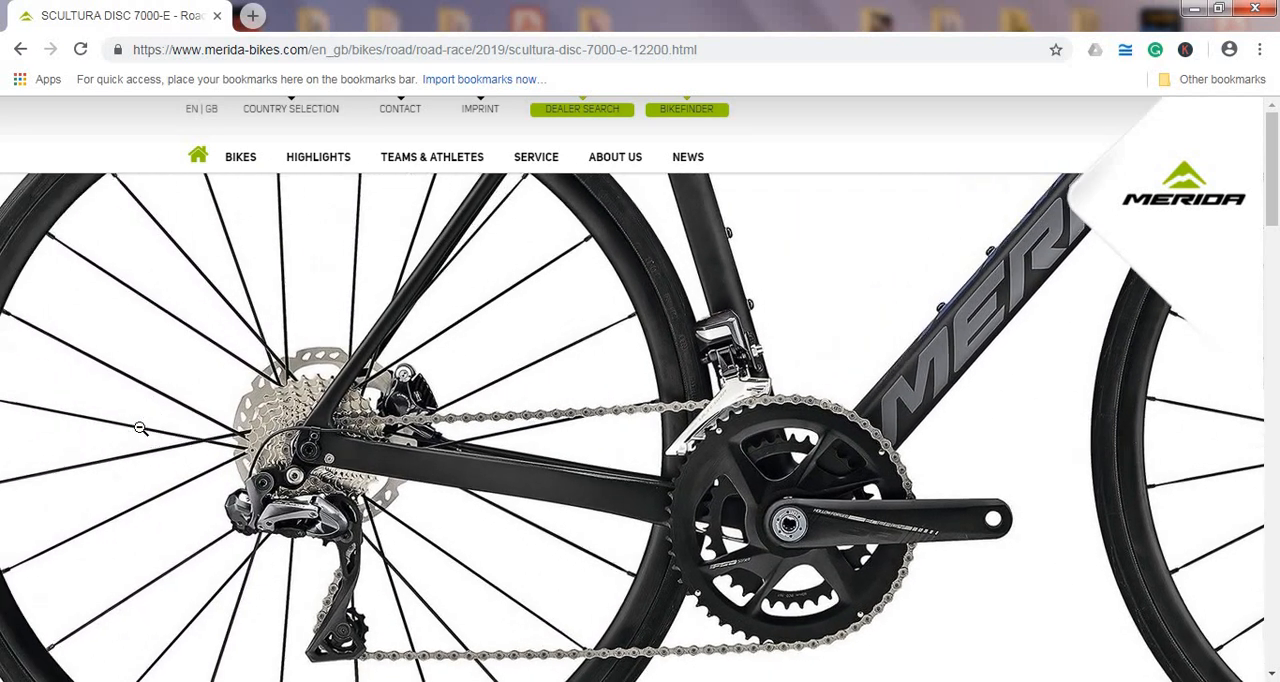
scroll(down, 3)
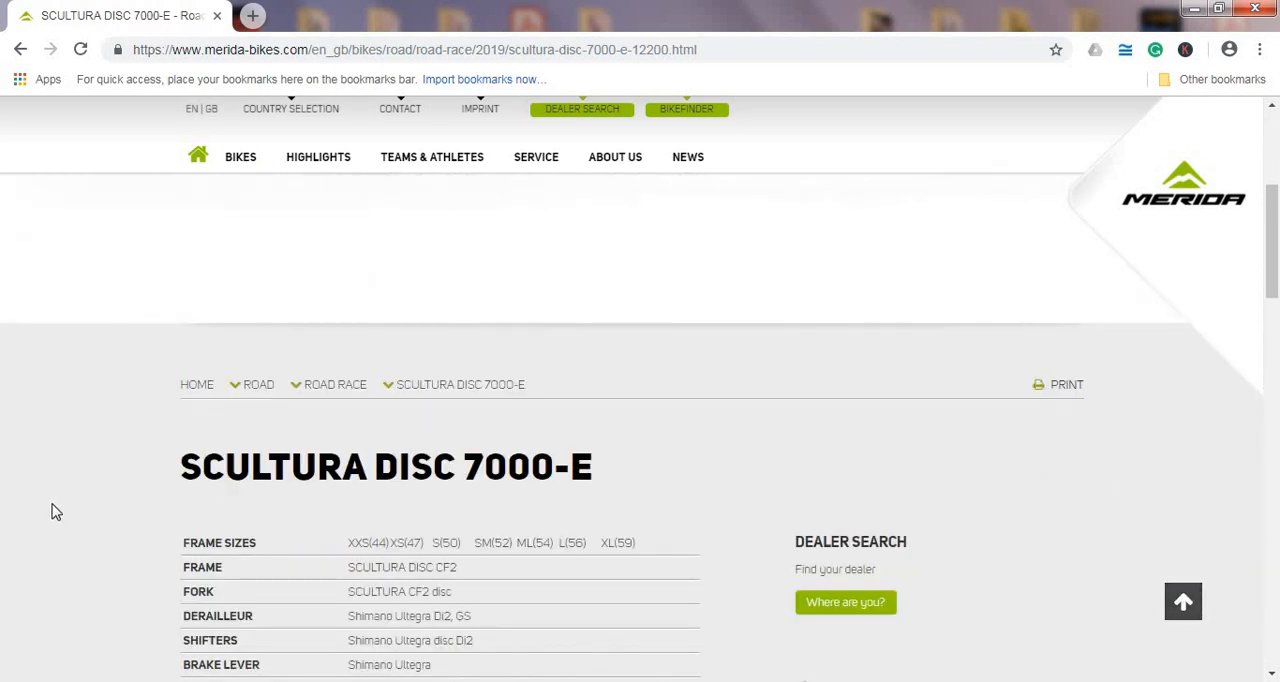
scroll(down, 3)
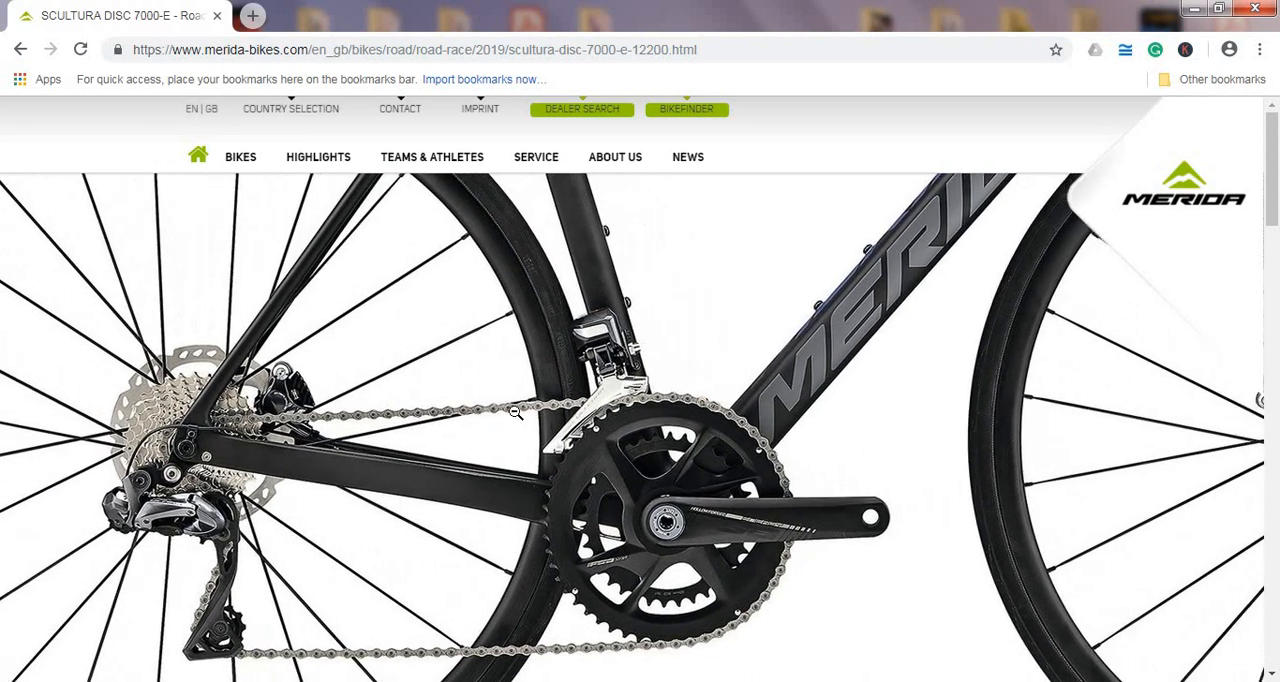
scroll(down, 3)
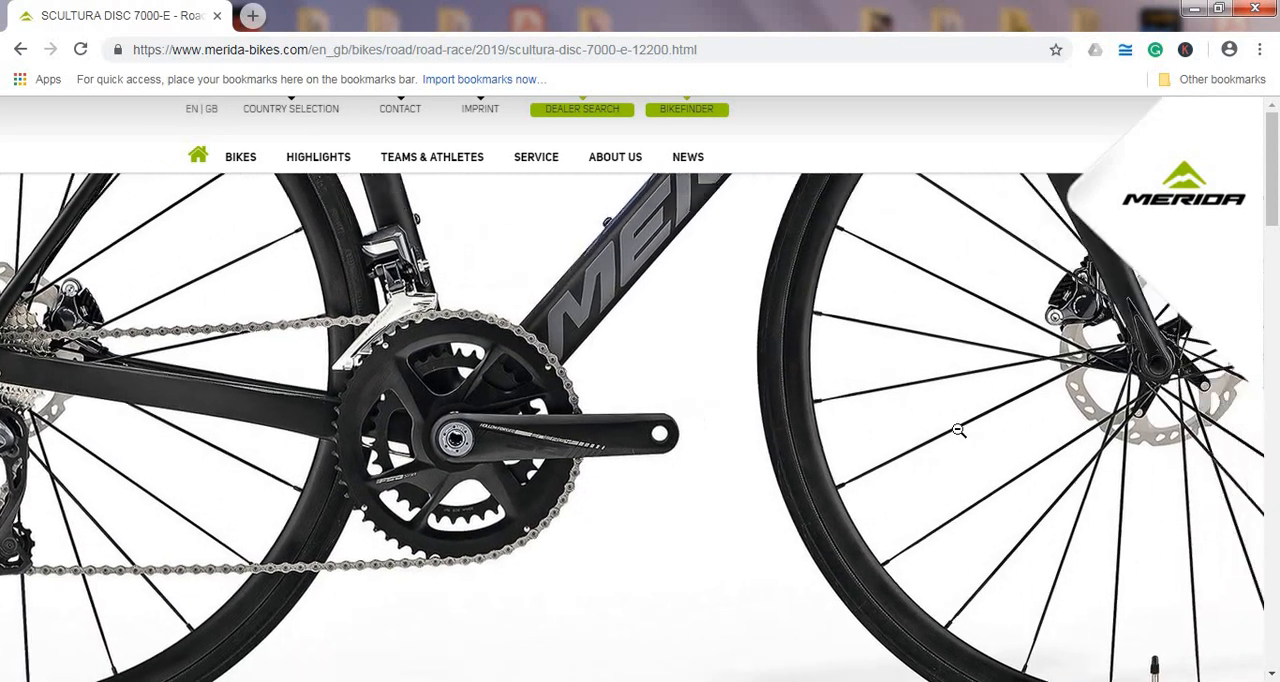